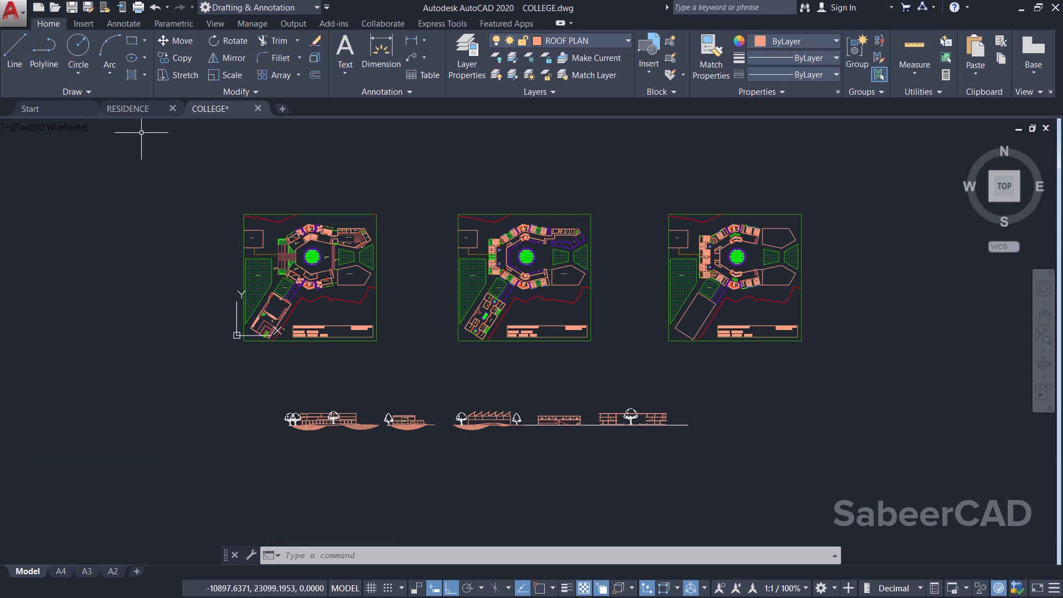
Step: Bring the RESIDENCE drawing to the front to view its elevation, section and floor plans
{"action": "left_click", "coordinate": [128, 108]}
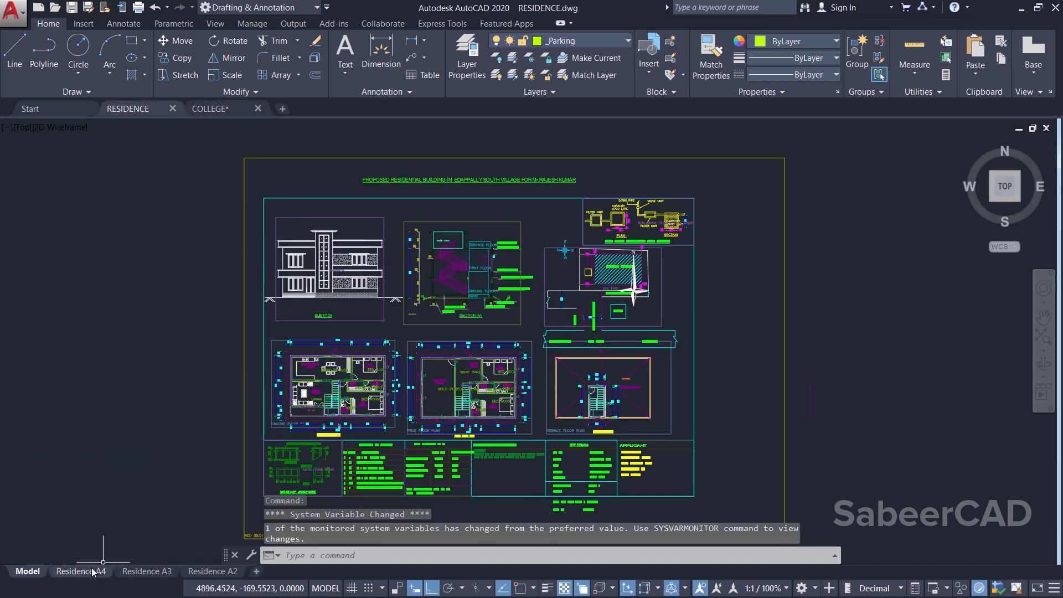
{"action": "mouse_move", "coordinate": [80, 571]}
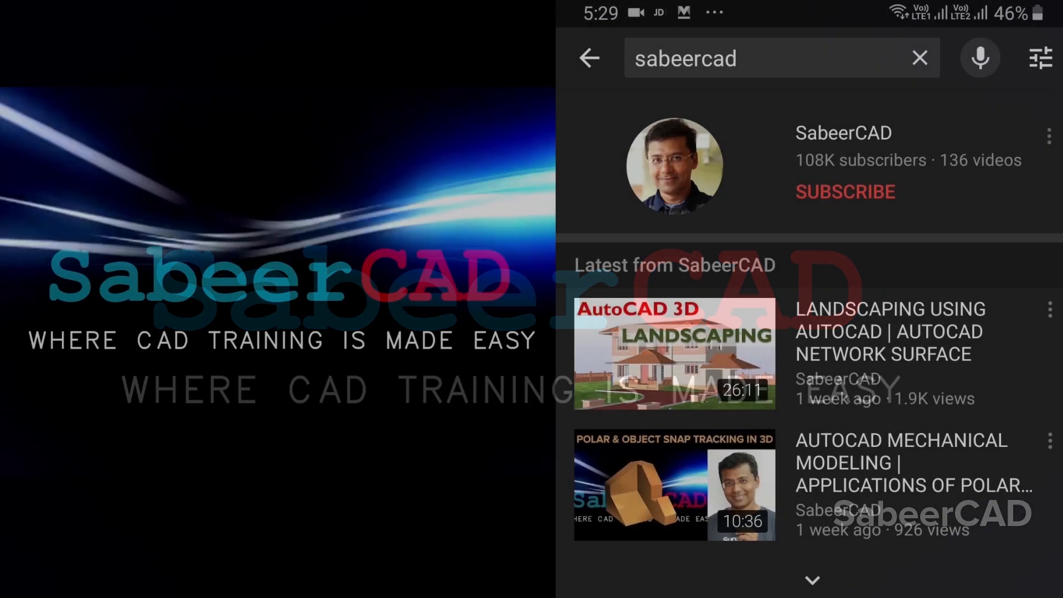
Step: Subscribe to the SabeerCAD channel and set its notifications to All
{"action": "left_click", "coordinate": [844, 191]}
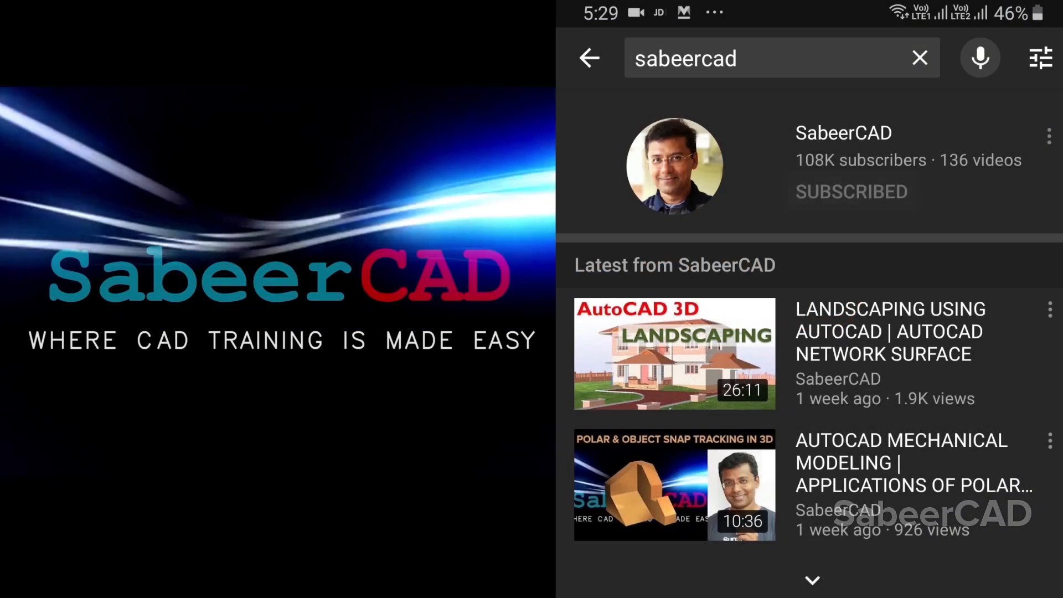
{"action": "left_click", "coordinate": [850, 191]}
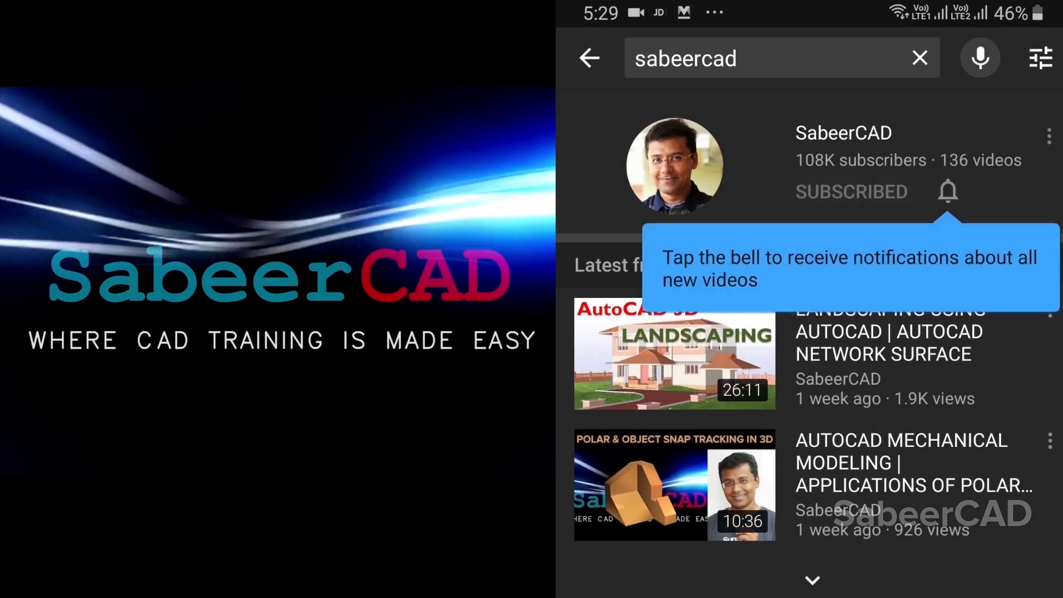
{"action": "left_click", "coordinate": [948, 191]}
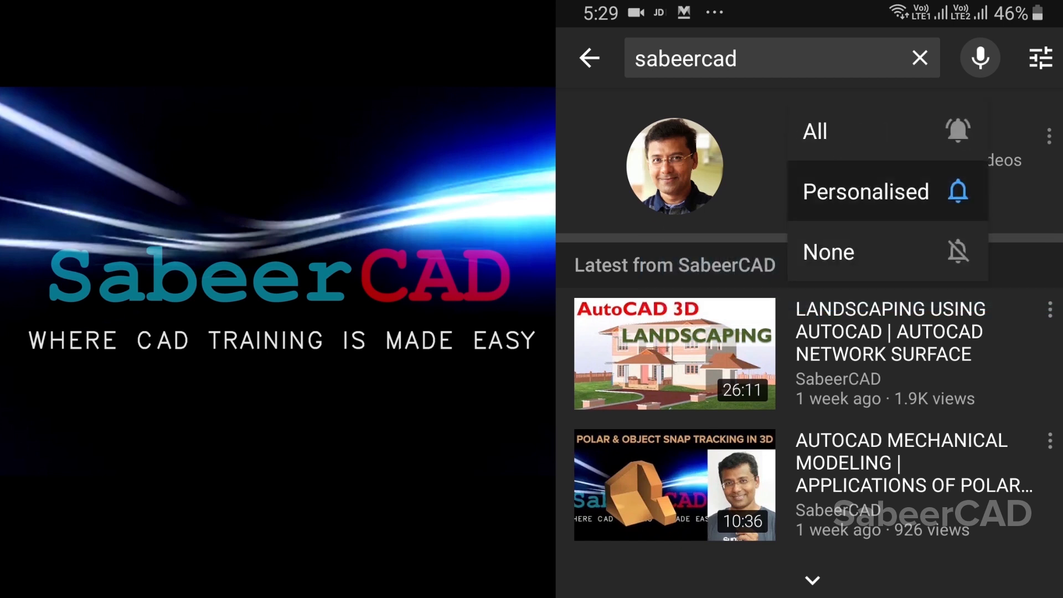
{"action": "left_click", "coordinate": [887, 130]}
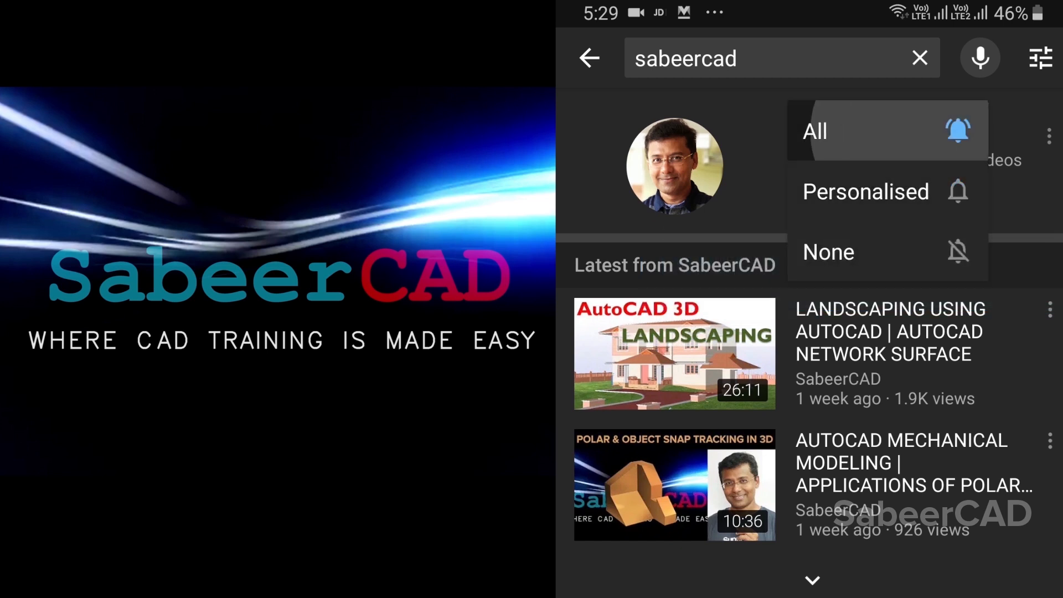
{"action": "left_click", "coordinate": [815, 131]}
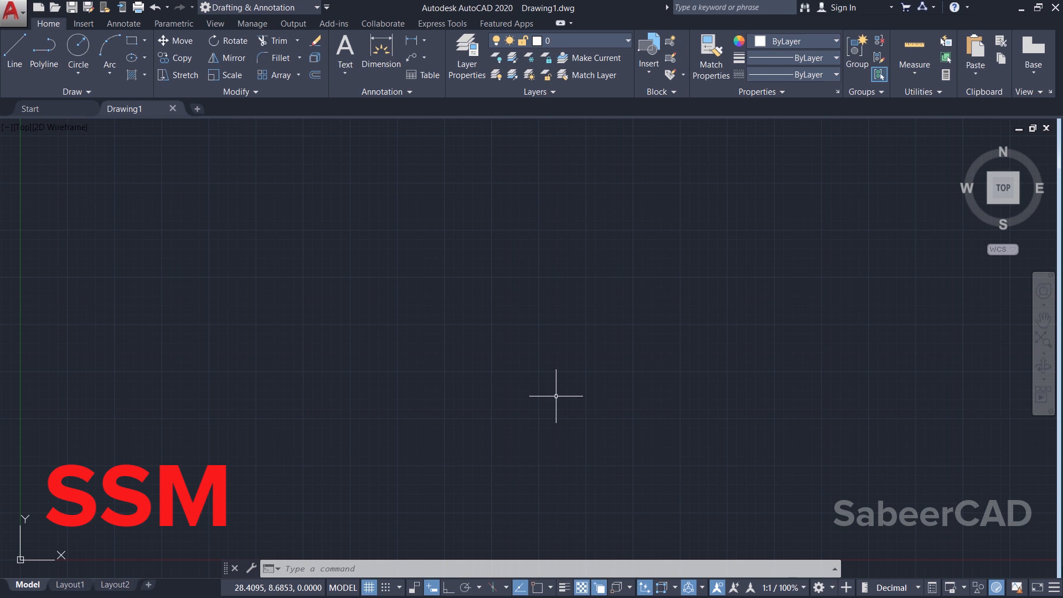
Step: Launch the Sheet Set Manager with SSM and start the New Sheet Set wizard
{"action": "type", "text": "SSM"}
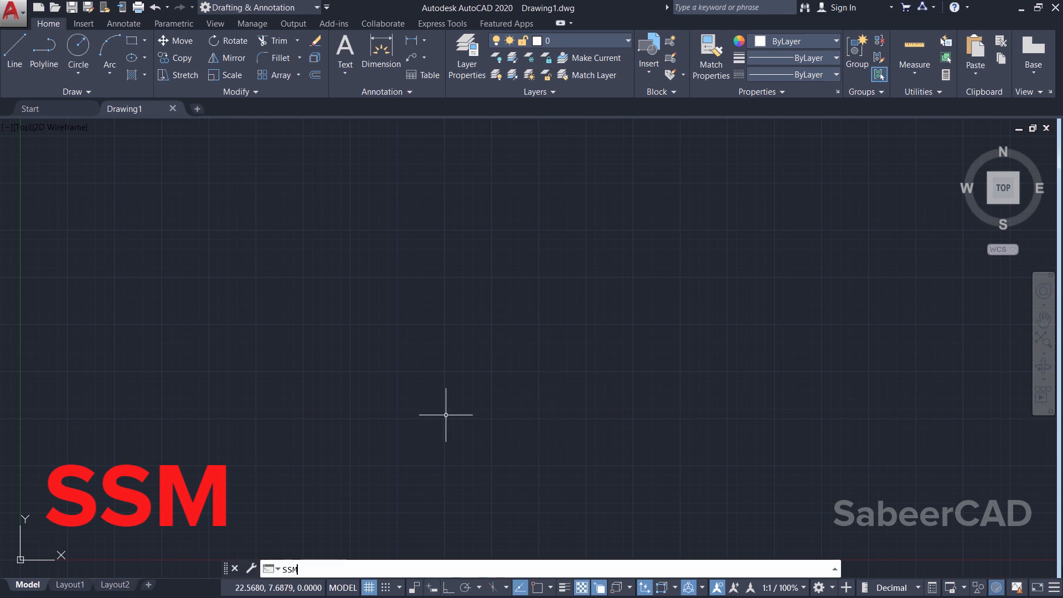
{"action": "key", "text": "Enter"}
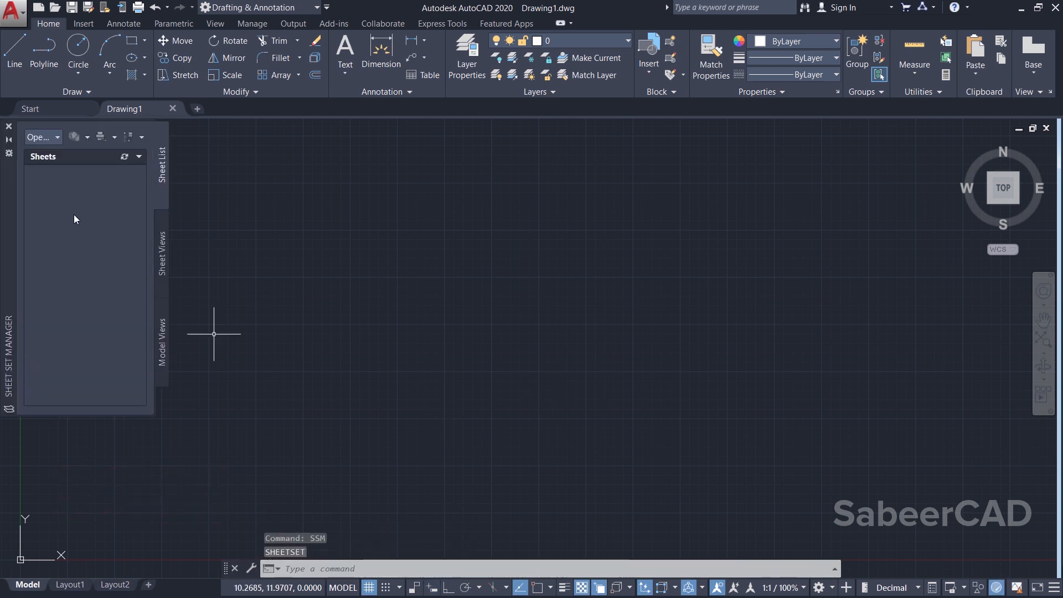
{"action": "left_click", "coordinate": [39, 137]}
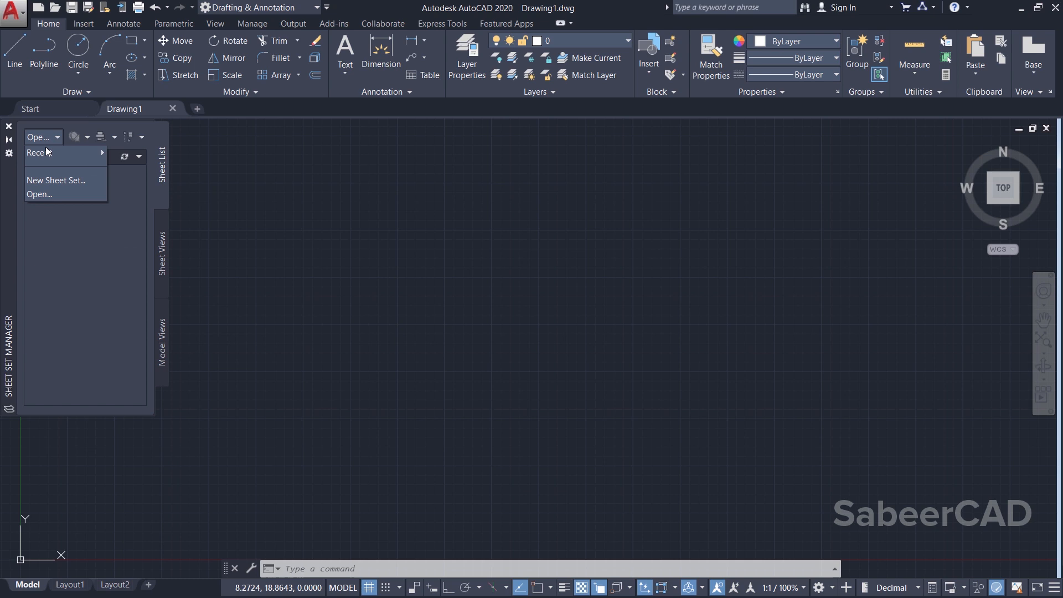
{"action": "mouse_move", "coordinate": [58, 181]}
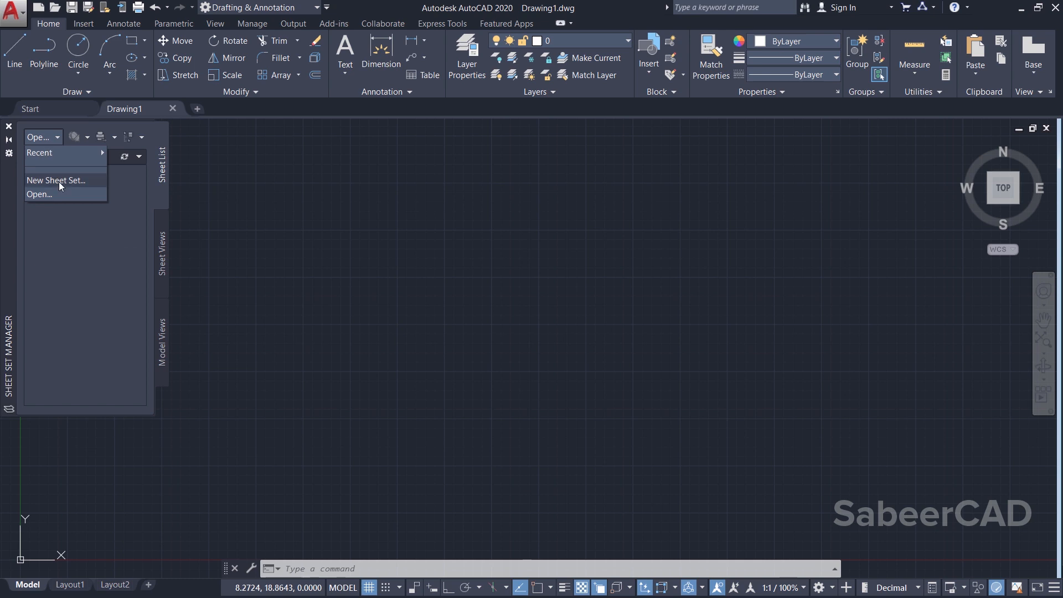
{"action": "left_click", "coordinate": [56, 180]}
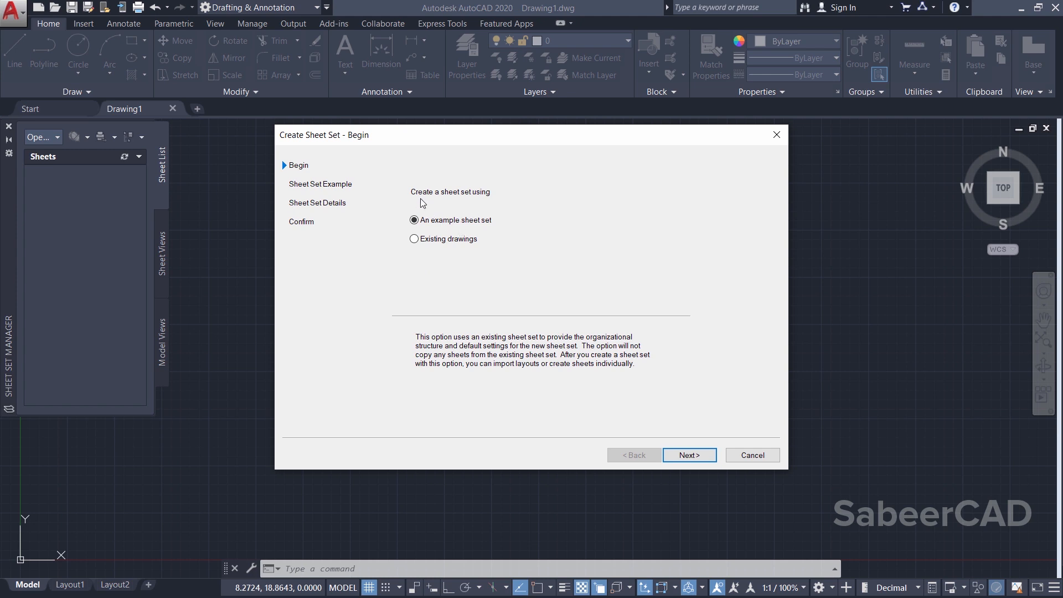
{"action": "mouse_move", "coordinate": [493, 281]}
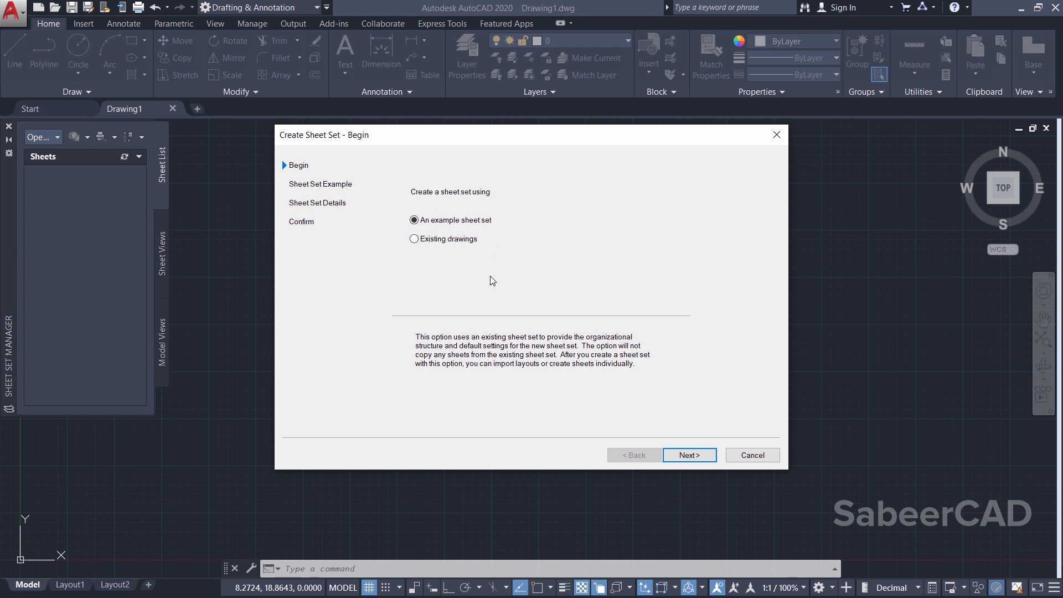
{"action": "mouse_move", "coordinate": [418, 249]}
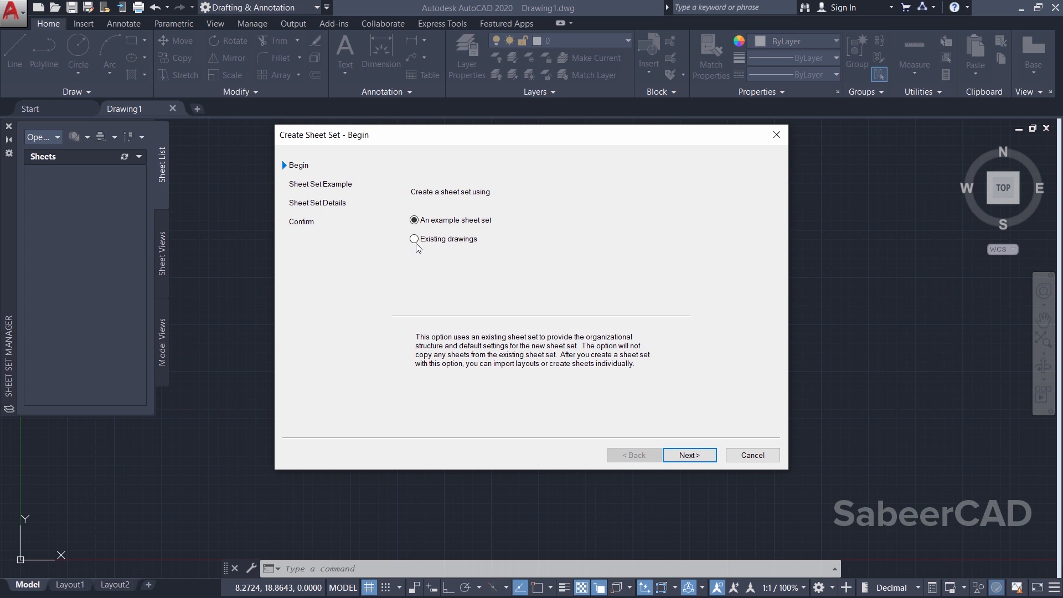
Step: Choose Existing drawings as the basis for the new sheet set
{"action": "left_click", "coordinate": [414, 239]}
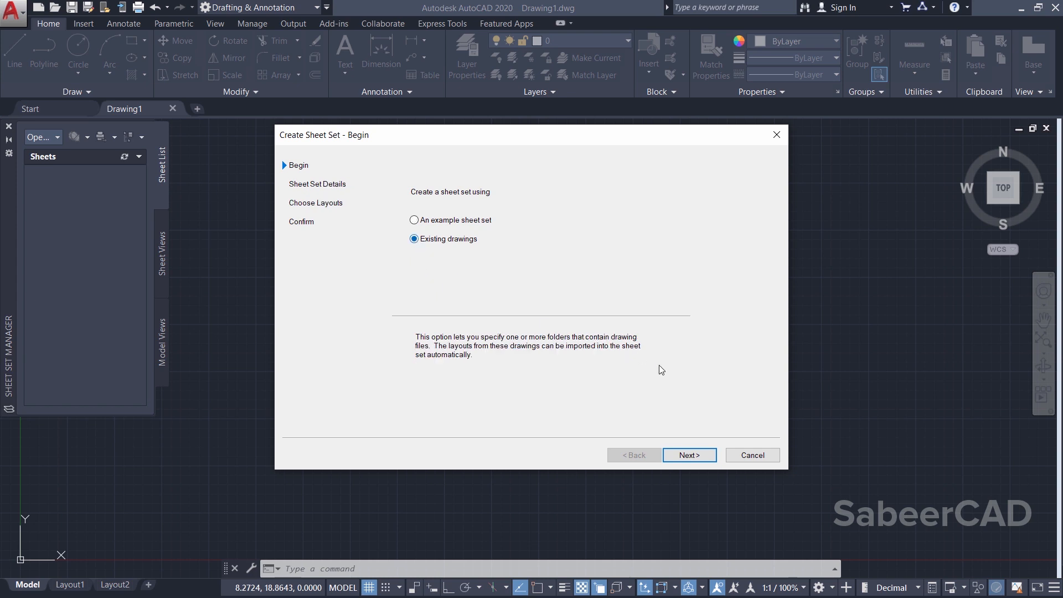
Step: Name the sheet set MY SHEET SET with the description Residence and College Drawing
{"action": "left_click", "coordinate": [689, 455]}
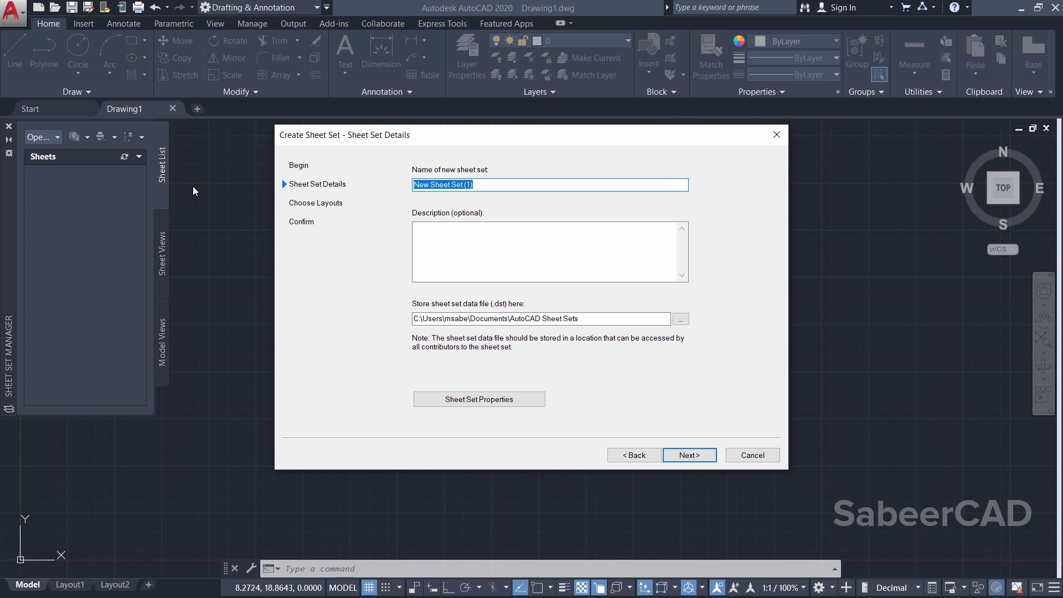
{"action": "type", "text": "MY SHEET SET"}
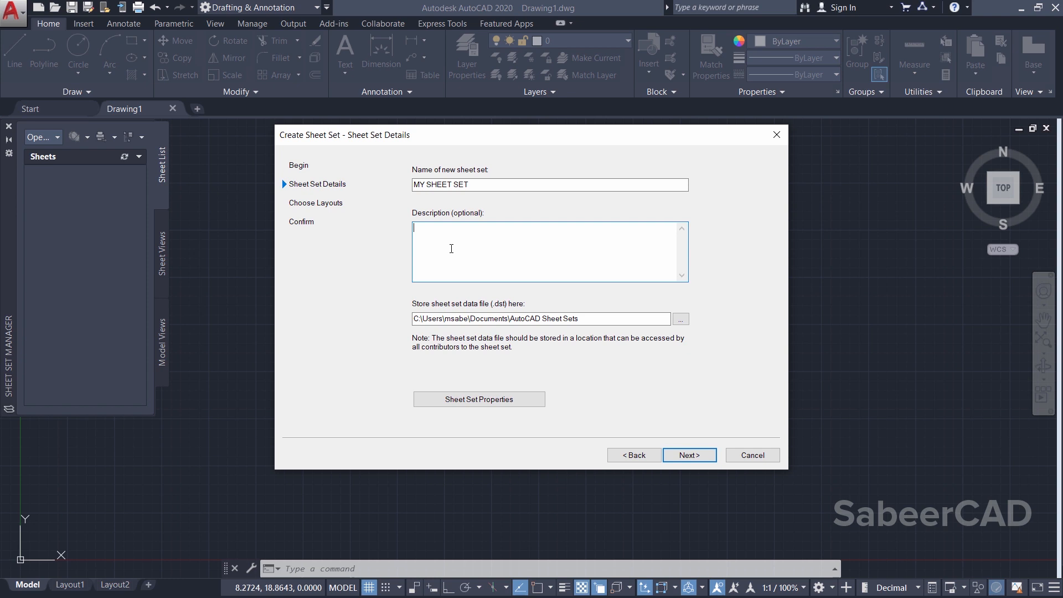
{"action": "type", "text": "Residenve"}
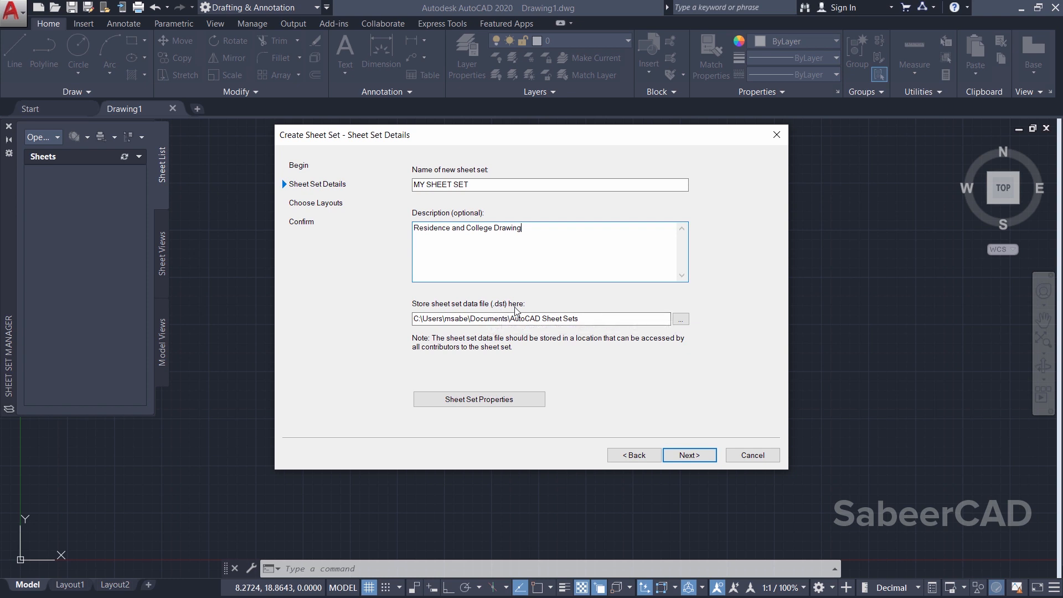
{"action": "mouse_move", "coordinate": [559, 262]}
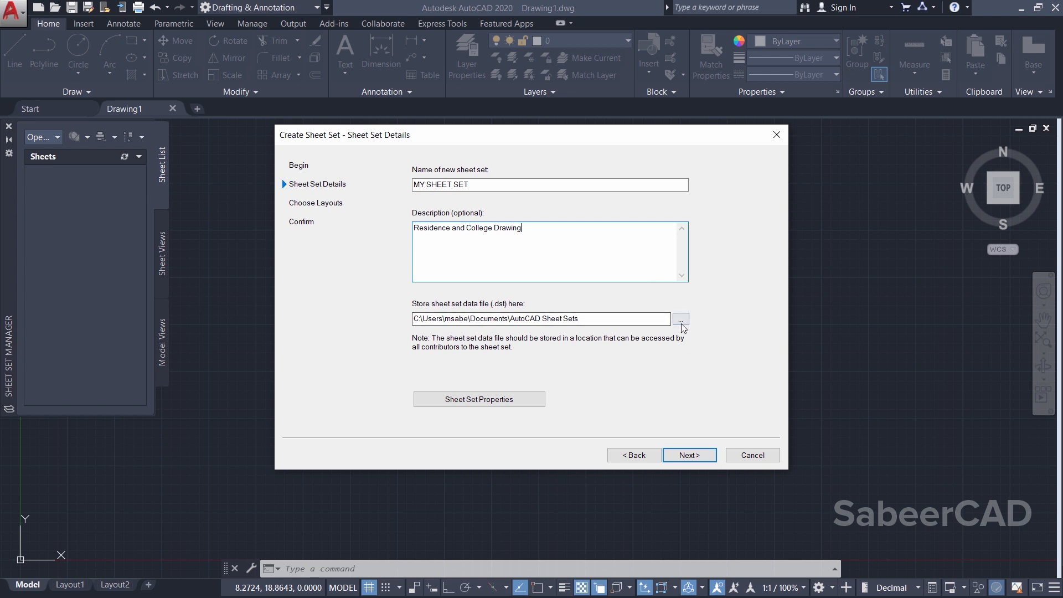
Step: Store the sheet set file in the SHEETS folder on the Desktop
{"action": "left_click", "coordinate": [681, 319]}
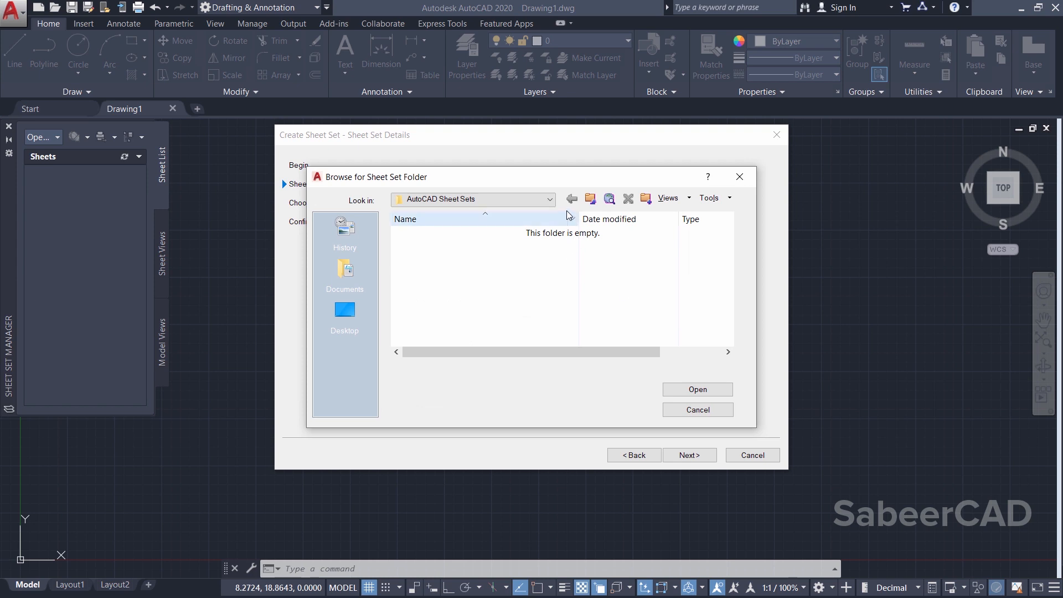
{"action": "left_click", "coordinate": [345, 313]}
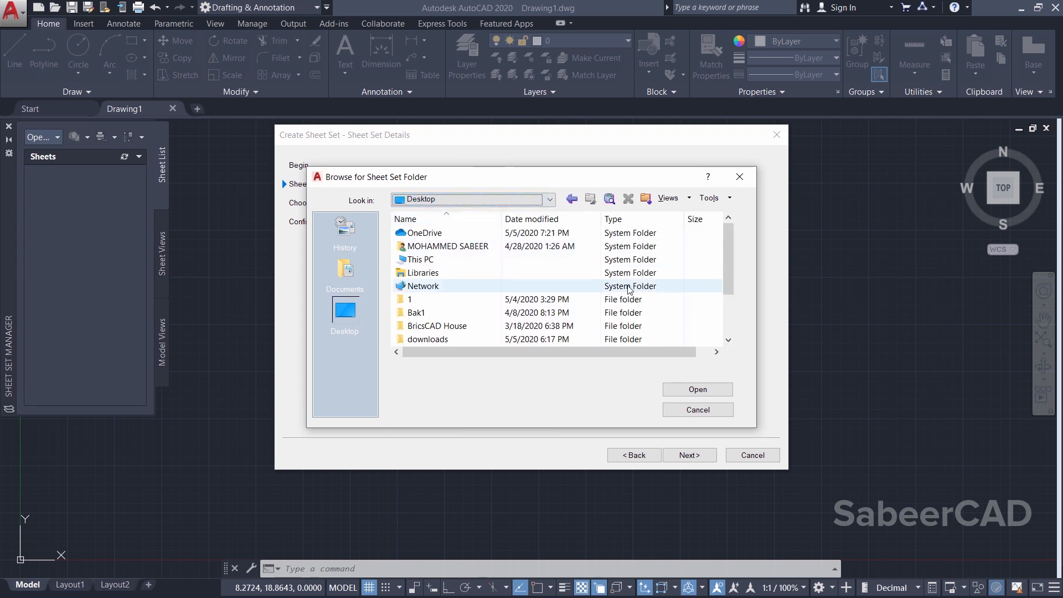
{"action": "scroll", "scroll_direction": "down", "scroll_amount": 3}
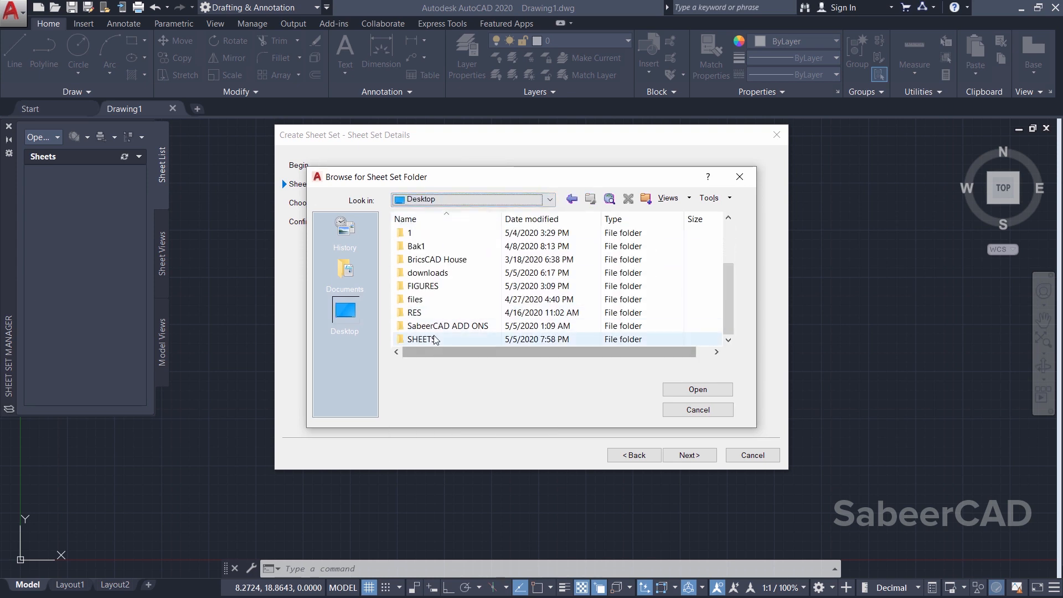
{"action": "left_click", "coordinate": [422, 339]}
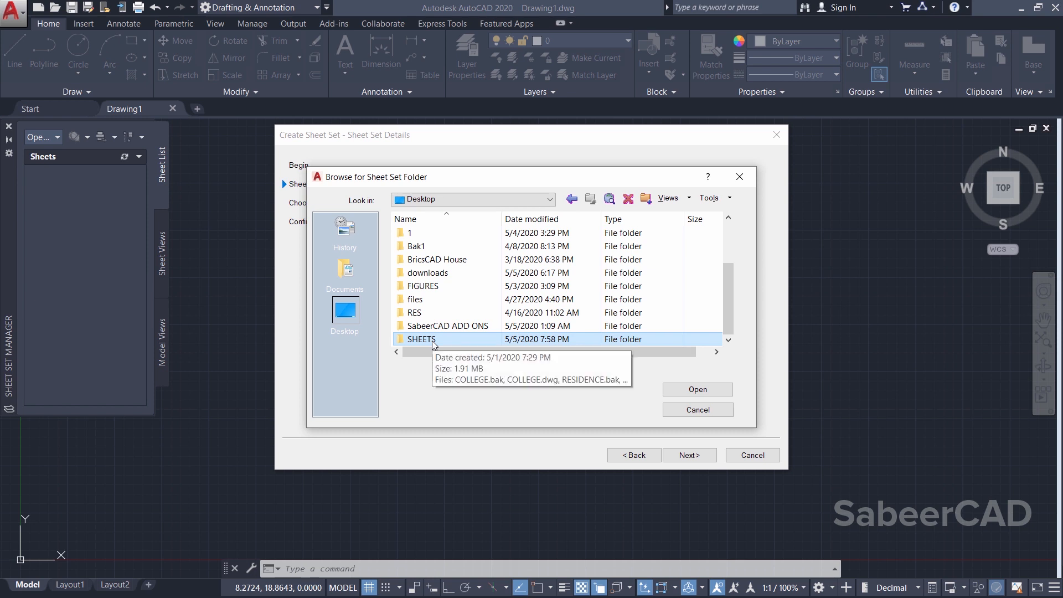
{"action": "left_click", "coordinate": [697, 389]}
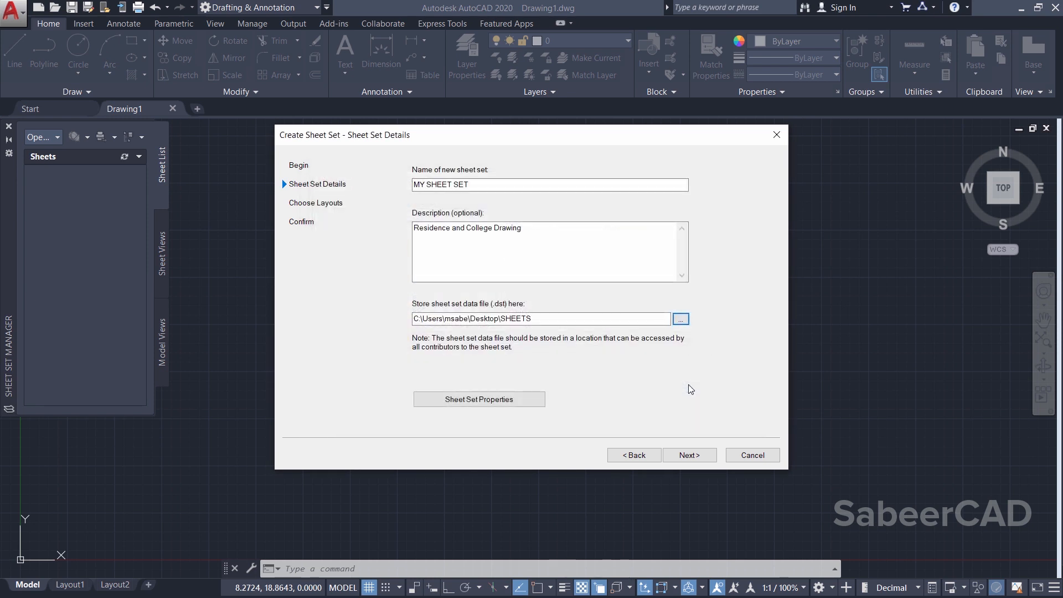
Step: Import layouts from the SHEETS folder, re-checking COLLEGE's A2 and A4 so all six are included
{"action": "left_click", "coordinate": [689, 456]}
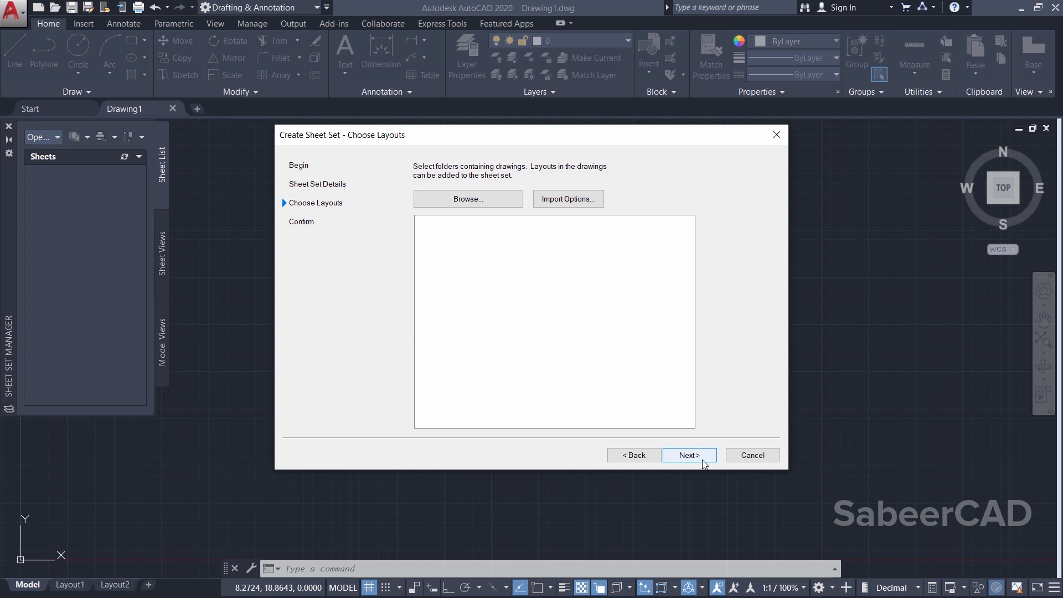
{"action": "mouse_move", "coordinate": [486, 178]}
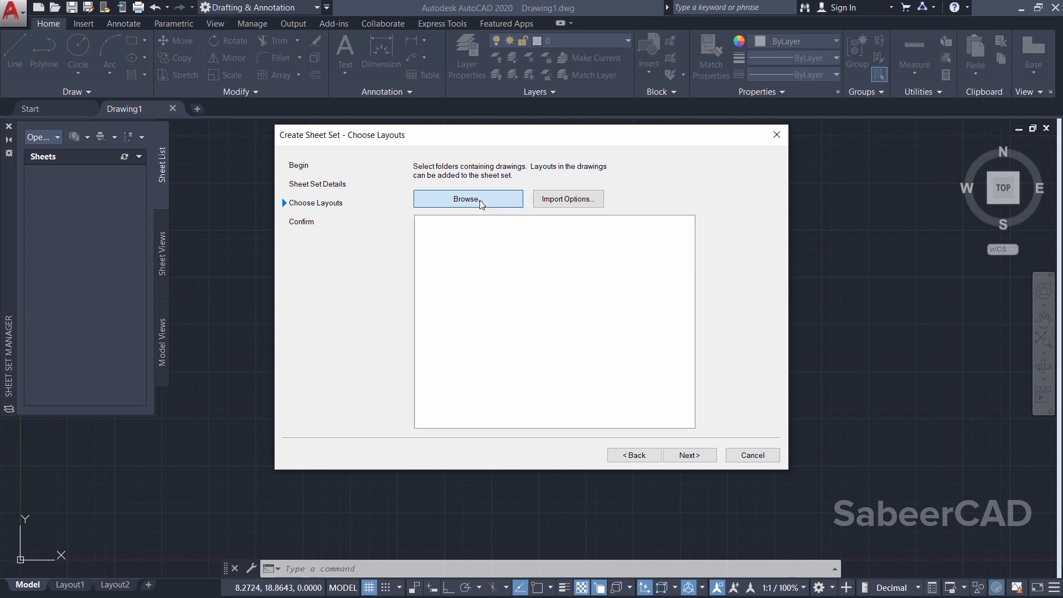
{"action": "left_click", "coordinate": [468, 199]}
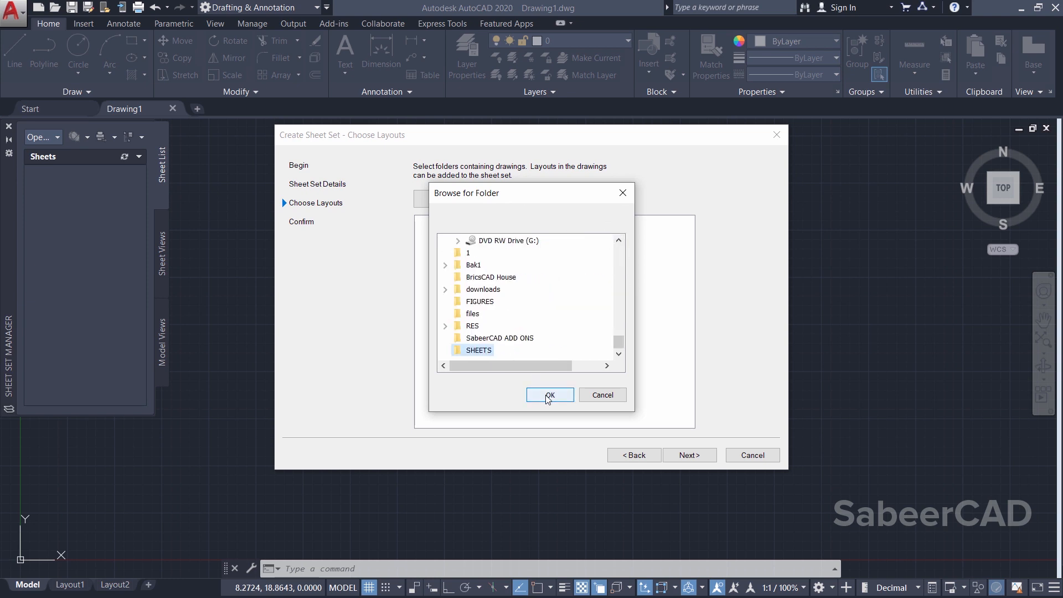
{"action": "left_click", "coordinate": [549, 395]}
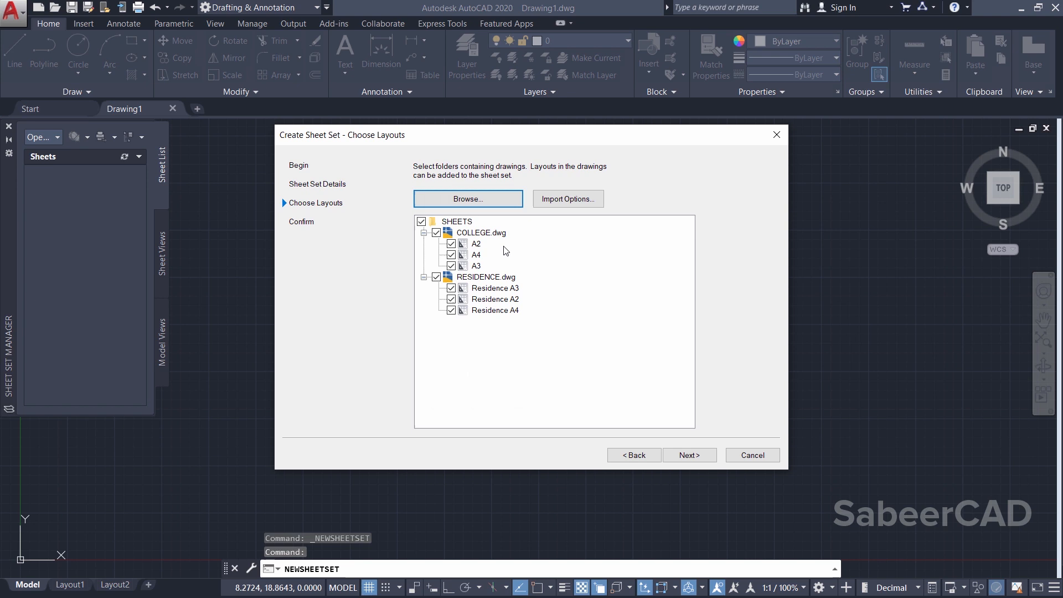
{"action": "mouse_move", "coordinate": [496, 245]}
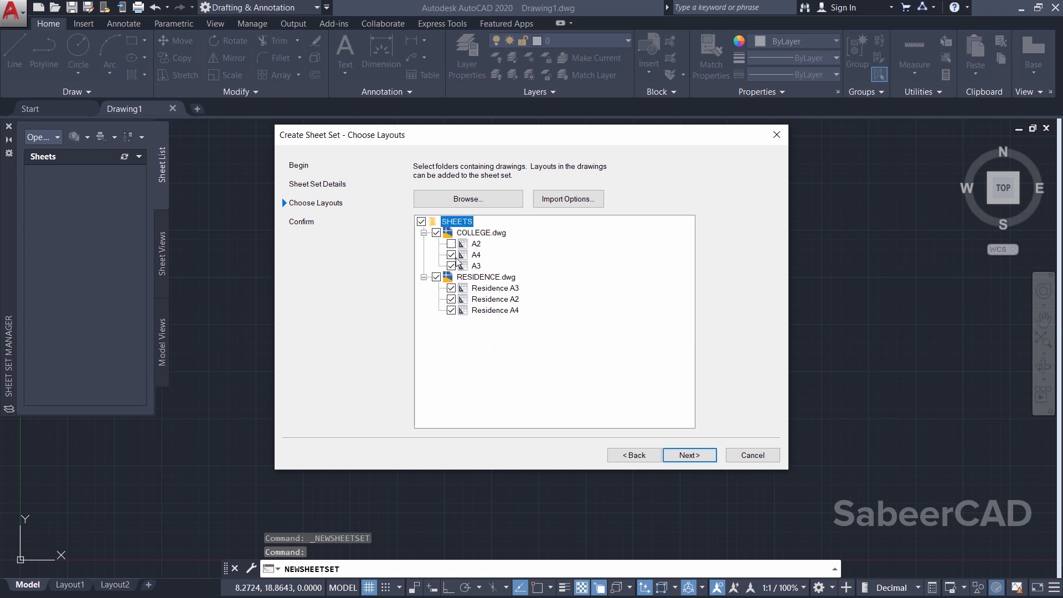
{"action": "left_click", "coordinate": [451, 255]}
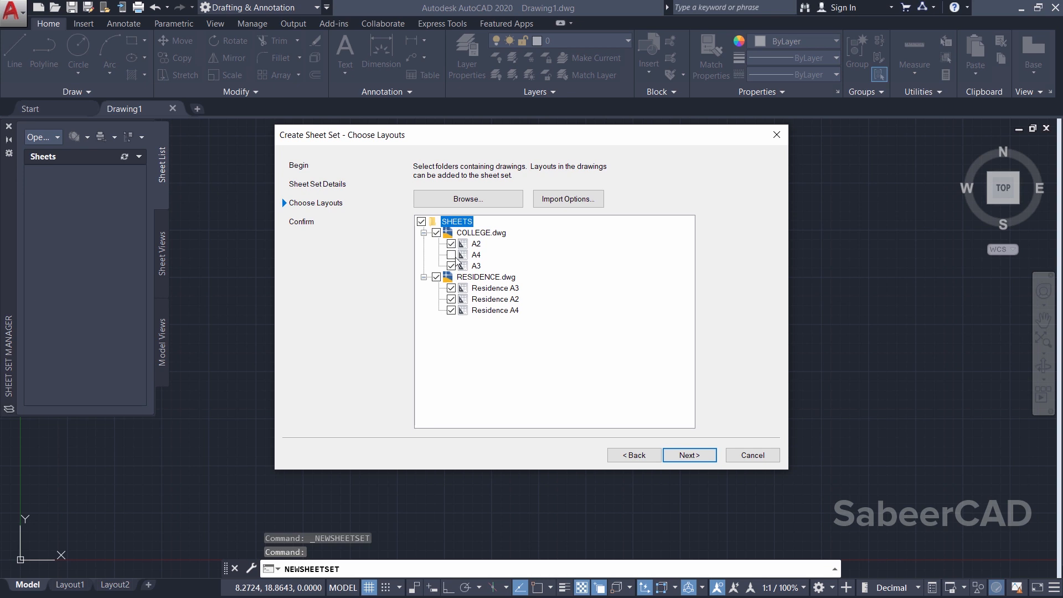
{"action": "left_click", "coordinate": [451, 254]}
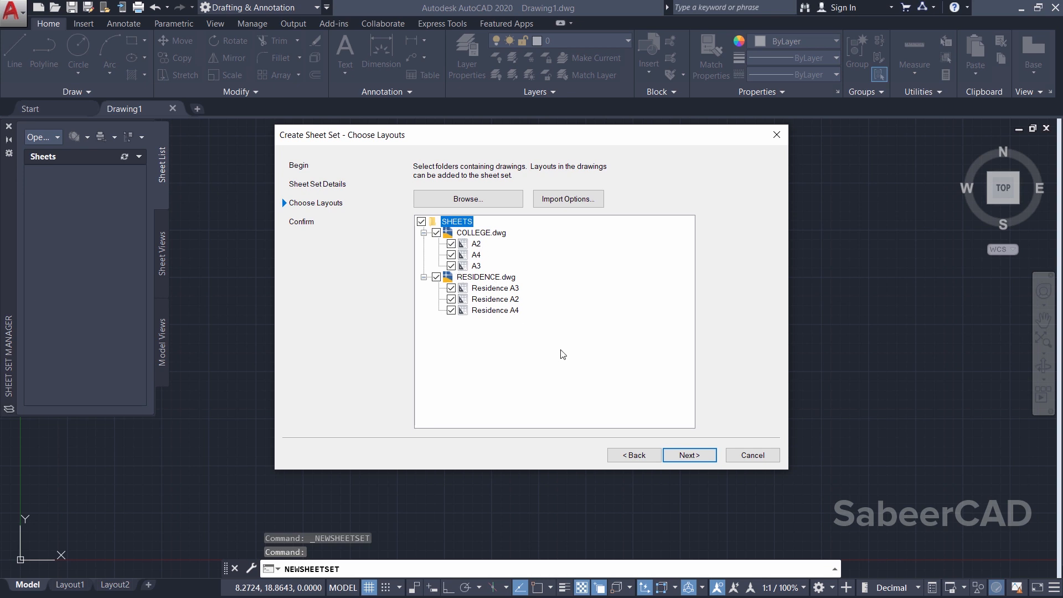
{"action": "left_click", "coordinate": [689, 456]}
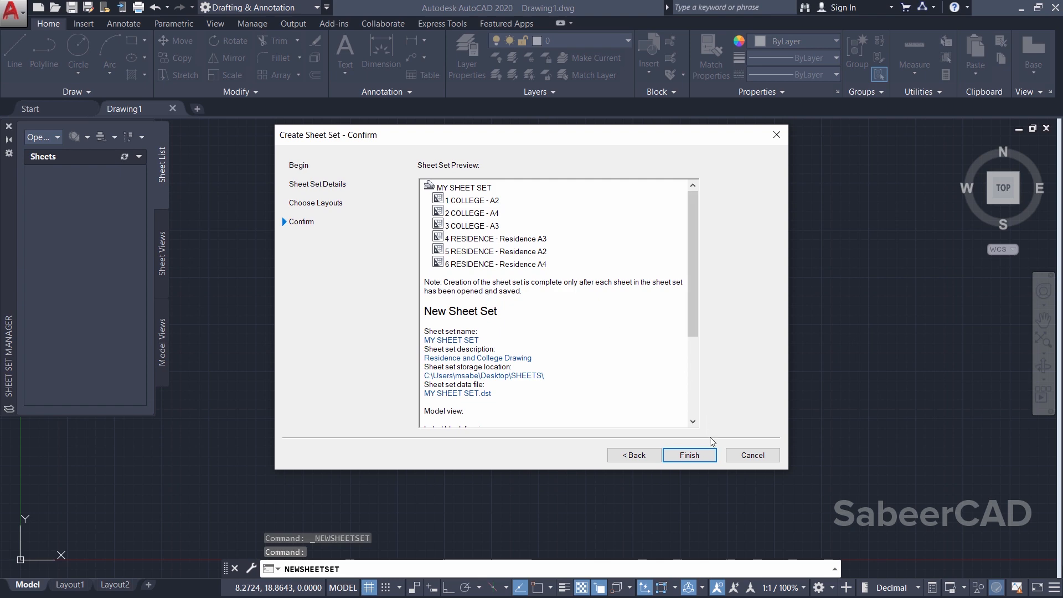
Step: Finish the wizard to create MY SHEET SET with its six sheets
{"action": "left_click", "coordinate": [689, 456]}
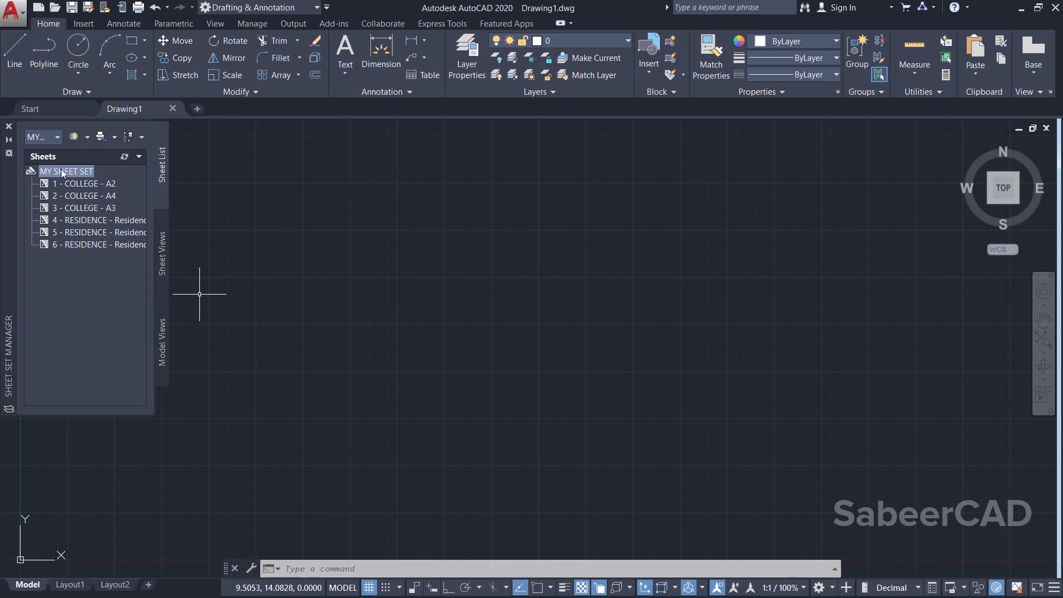
Step: Open the MY SHEET SET context menu to reach its Publish submenu
{"action": "right_click", "coordinate": [66, 171]}
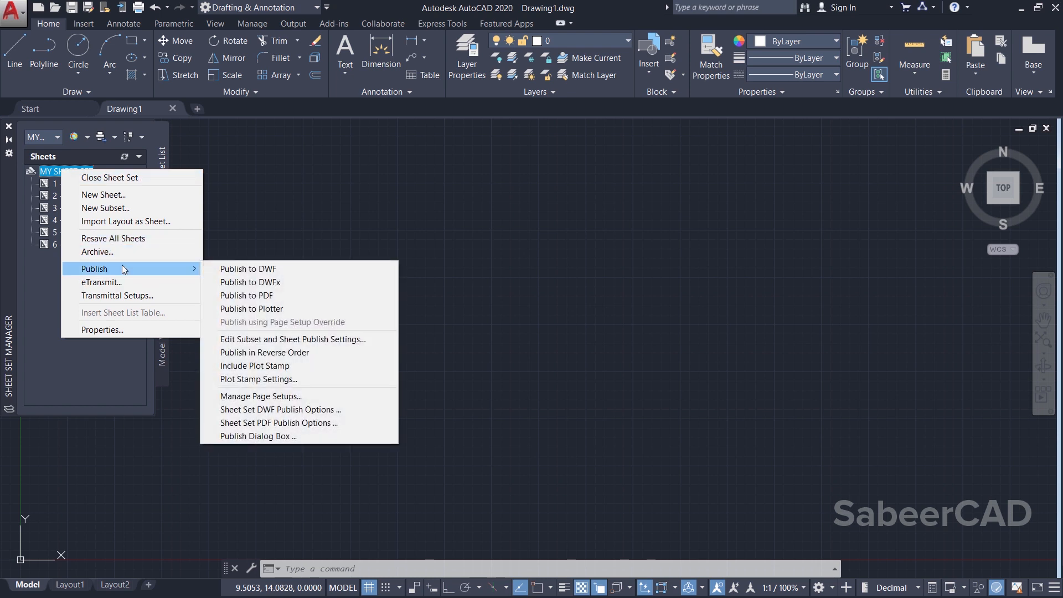
{"action": "mouse_move", "coordinate": [293, 339]}
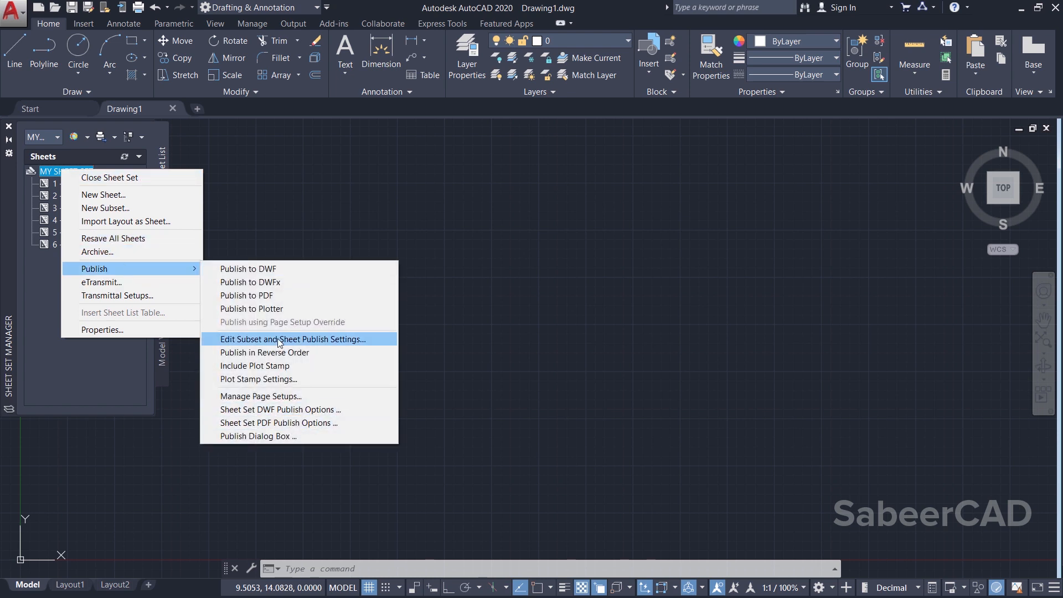
{"action": "mouse_move", "coordinate": [247, 269]}
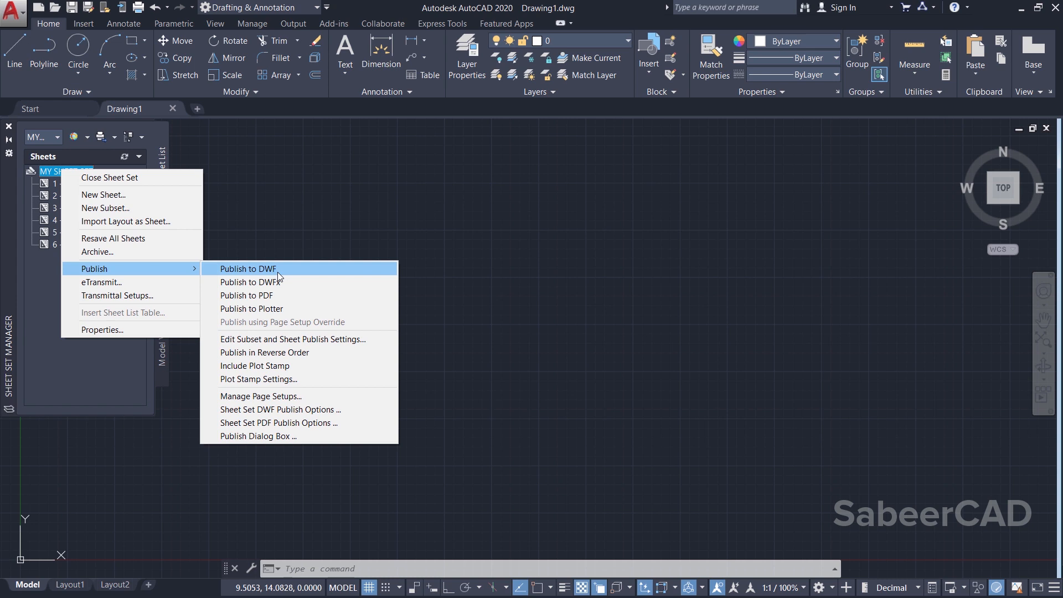
{"action": "mouse_move", "coordinate": [279, 287]}
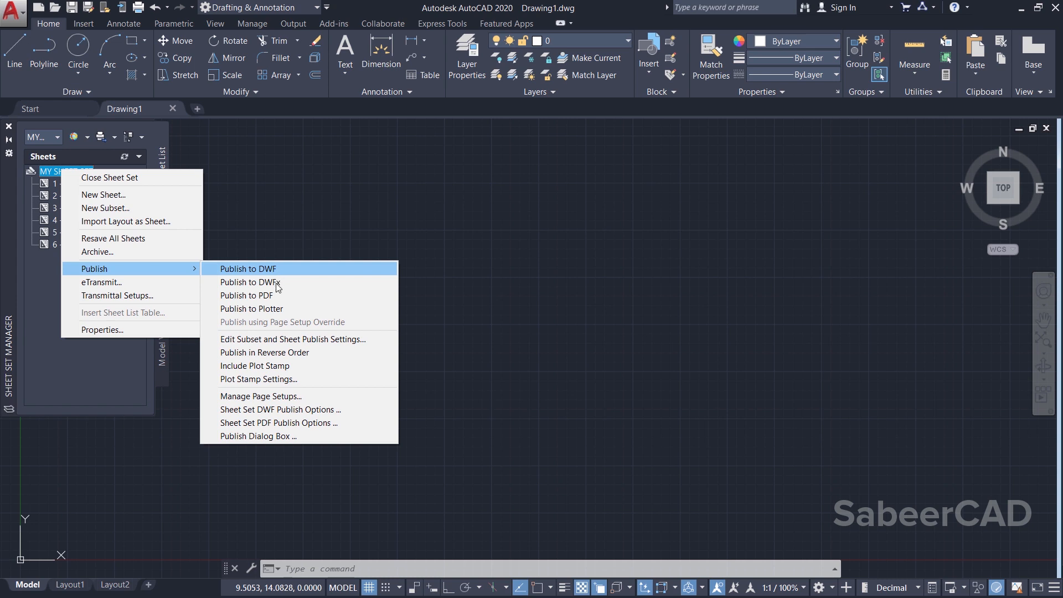
{"action": "mouse_move", "coordinate": [265, 282]}
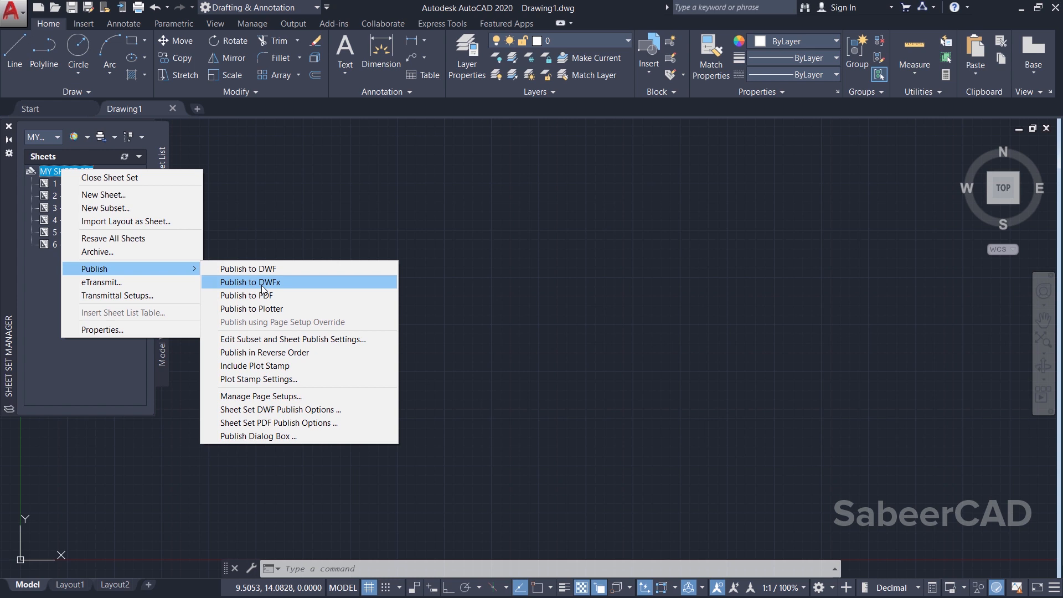
{"action": "mouse_move", "coordinate": [275, 309]}
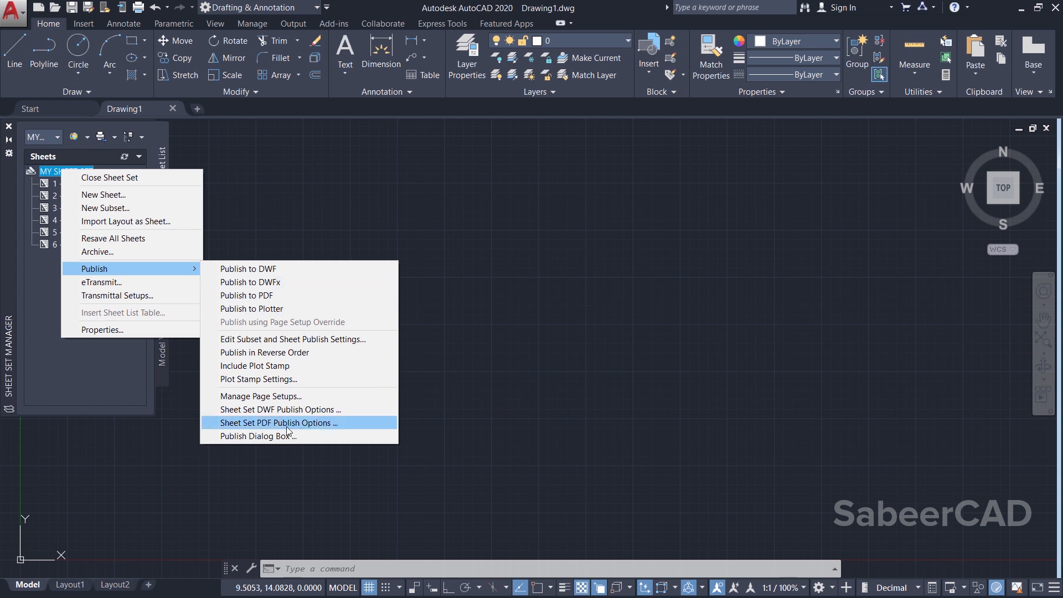
Step: Enable Multi-sheet file in the Sheet Set PDF Publish Options and confirm
{"action": "left_click", "coordinate": [278, 423]}
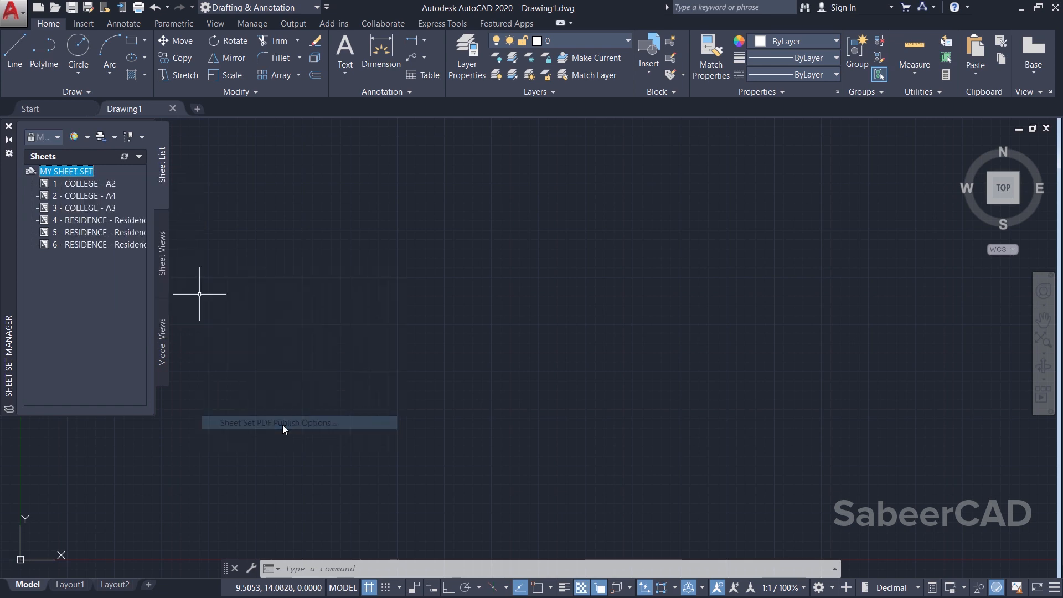
{"action": "left_click", "coordinate": [275, 423]}
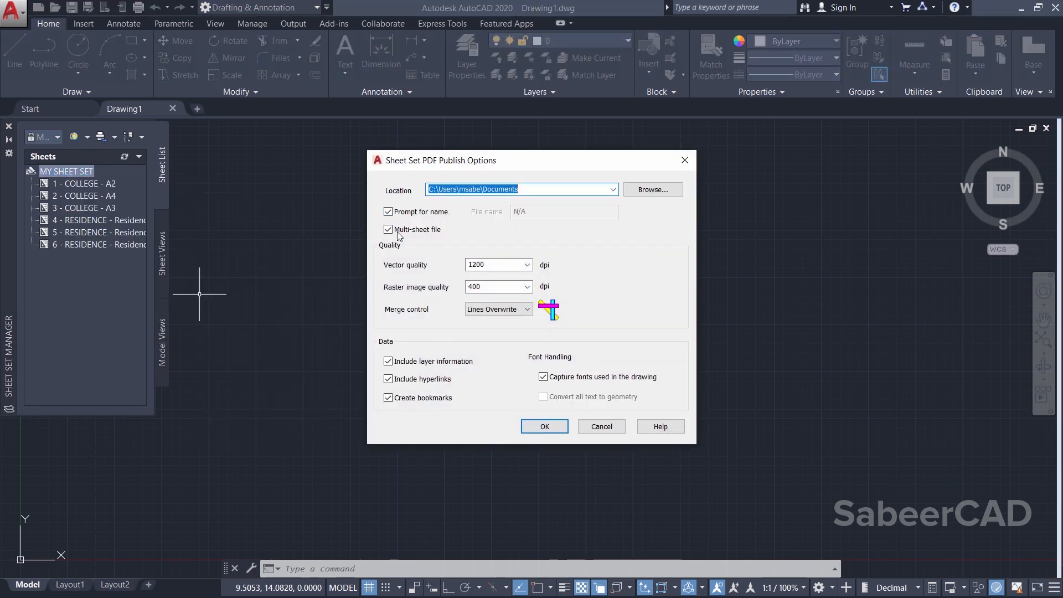
{"action": "mouse_move", "coordinate": [388, 211]}
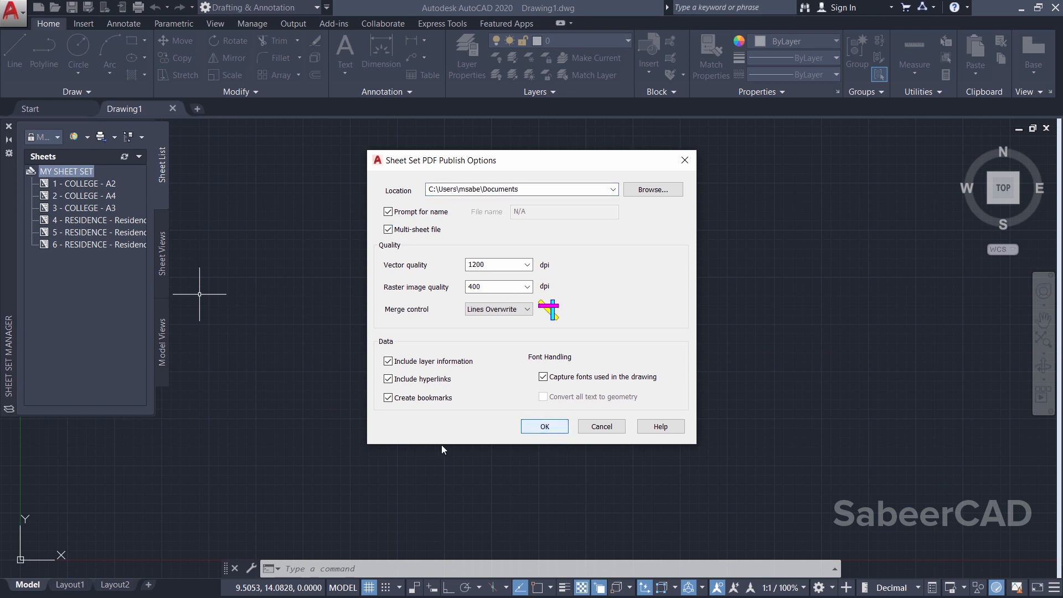
{"action": "left_click", "coordinate": [495, 264]}
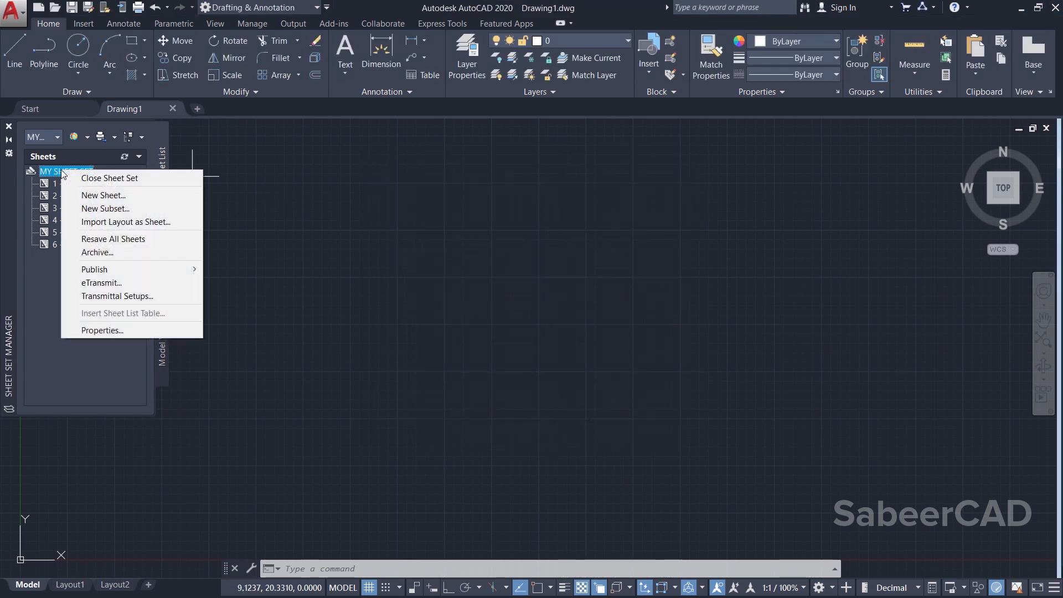
{"action": "mouse_move", "coordinate": [93, 269]}
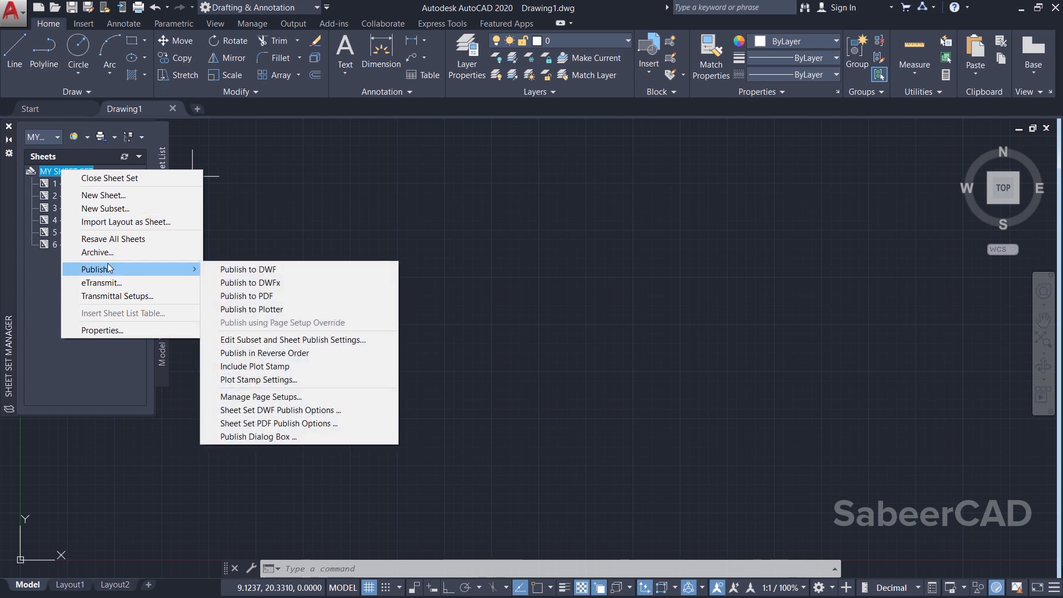
{"action": "mouse_move", "coordinate": [264, 301]}
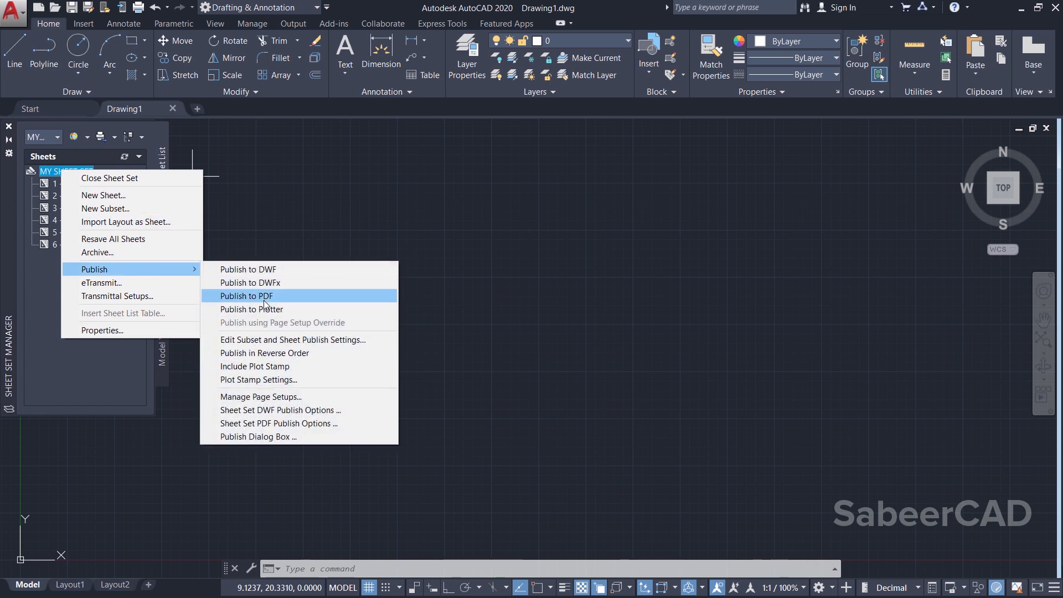
Step: Publish the sheet set to PDF, saving MY SHEET SET.pdf in the Desktop folder
{"action": "left_click", "coordinate": [247, 295]}
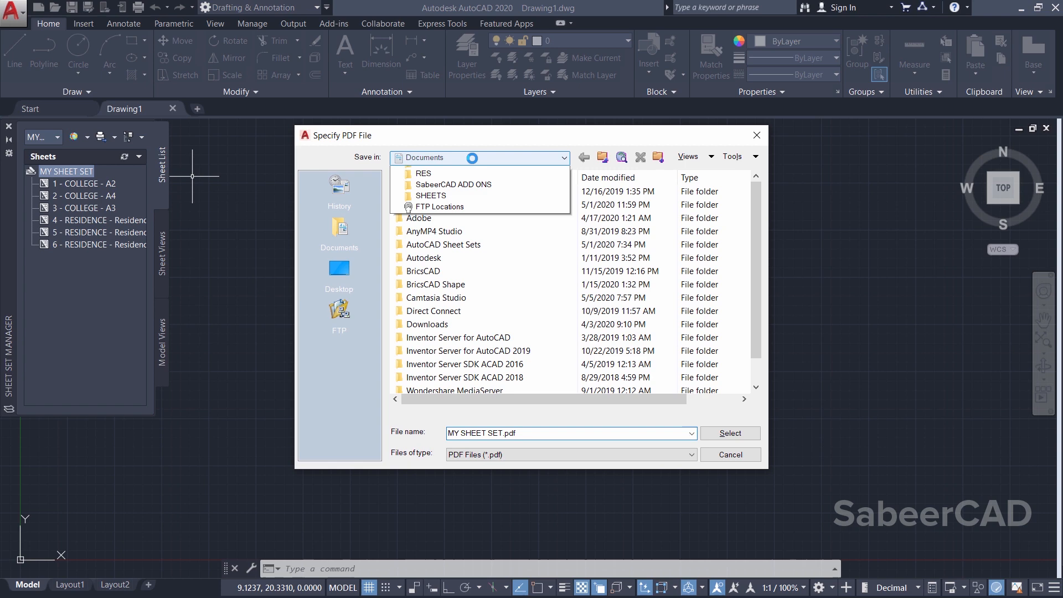
{"action": "left_click", "coordinate": [339, 272]}
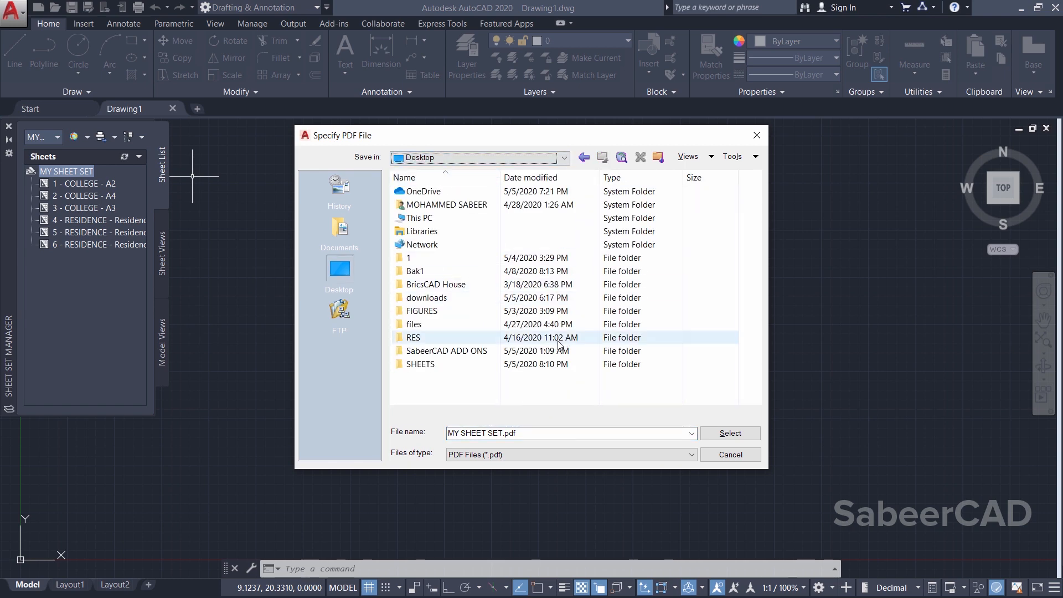
Step: Publish the six sheets as MY SHEET SET.pdf on the desktop, then open that PDF
{"action": "left_click", "coordinate": [730, 433]}
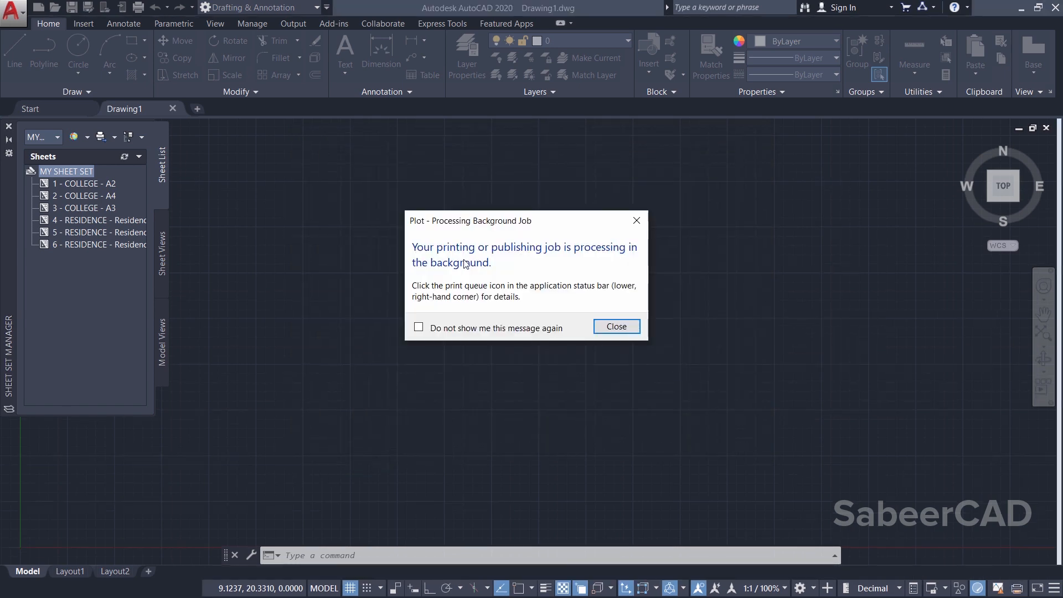
{"action": "mouse_move", "coordinate": [543, 343]}
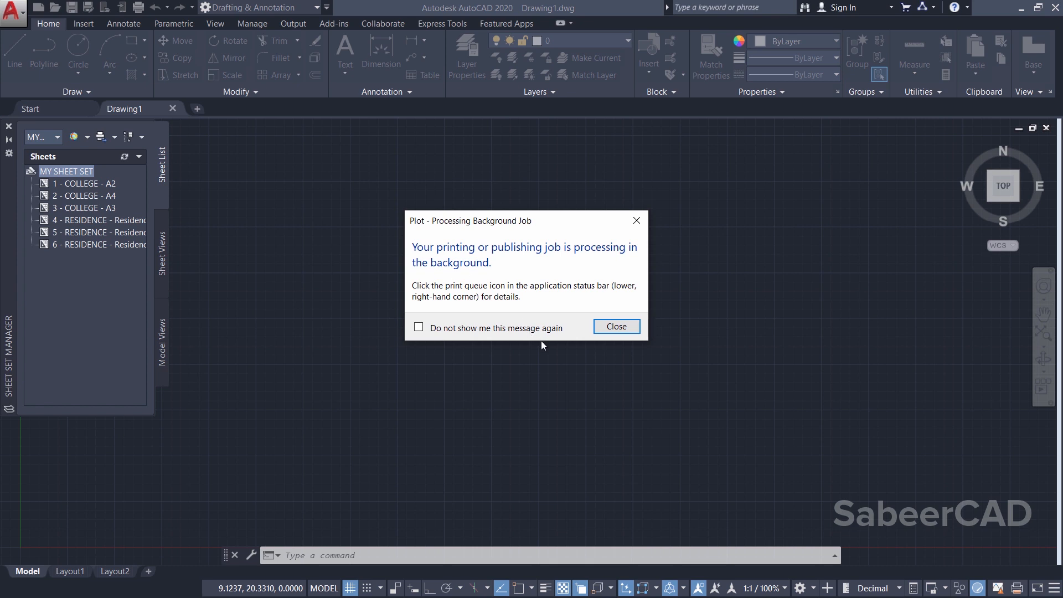
{"action": "left_click", "coordinate": [615, 327]}
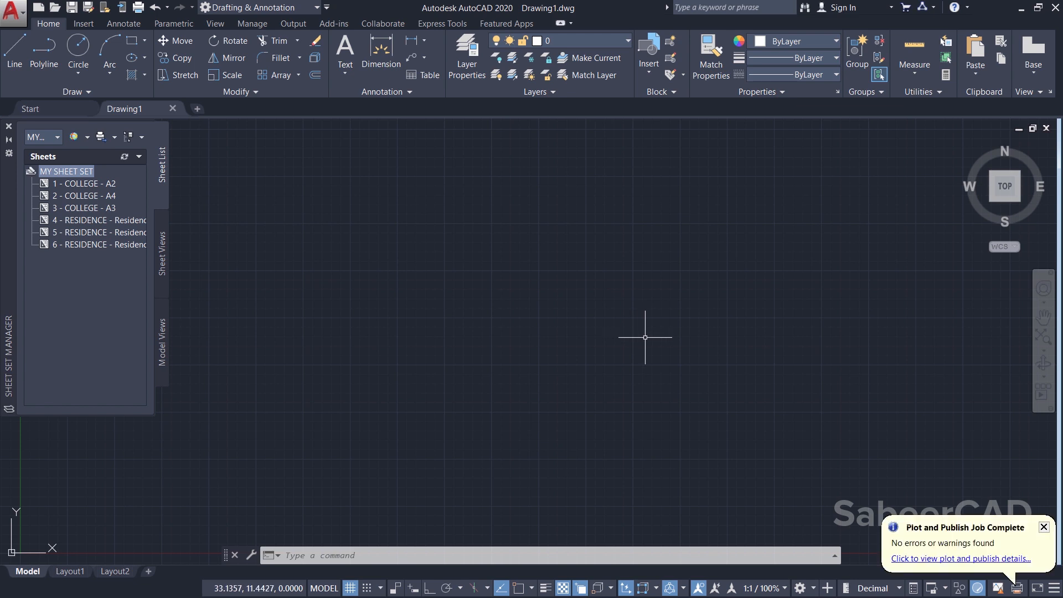
{"action": "mouse_move", "coordinate": [950, 506]}
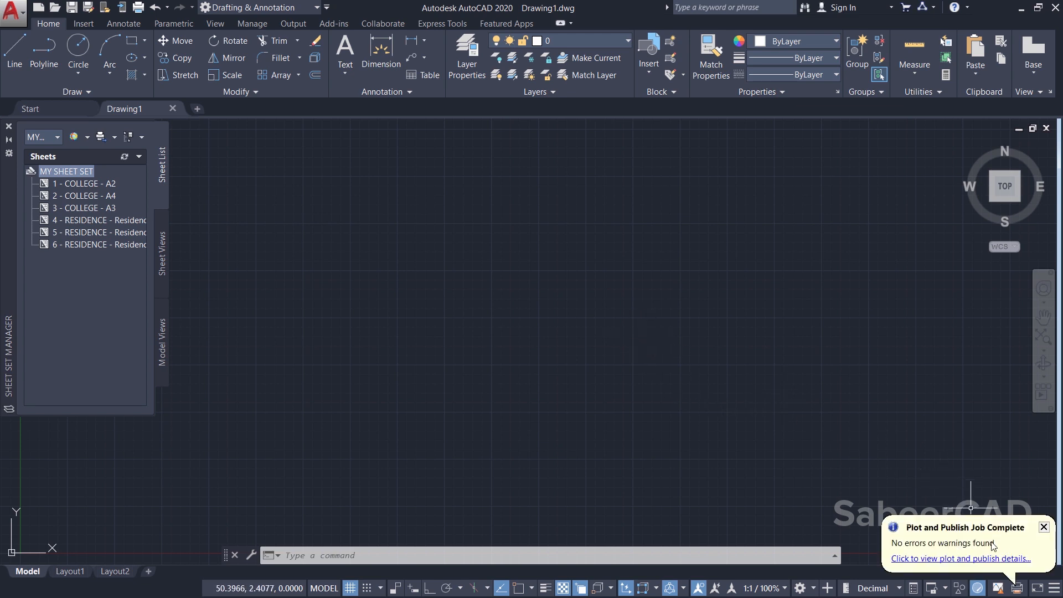
{"action": "mouse_move", "coordinate": [969, 537]}
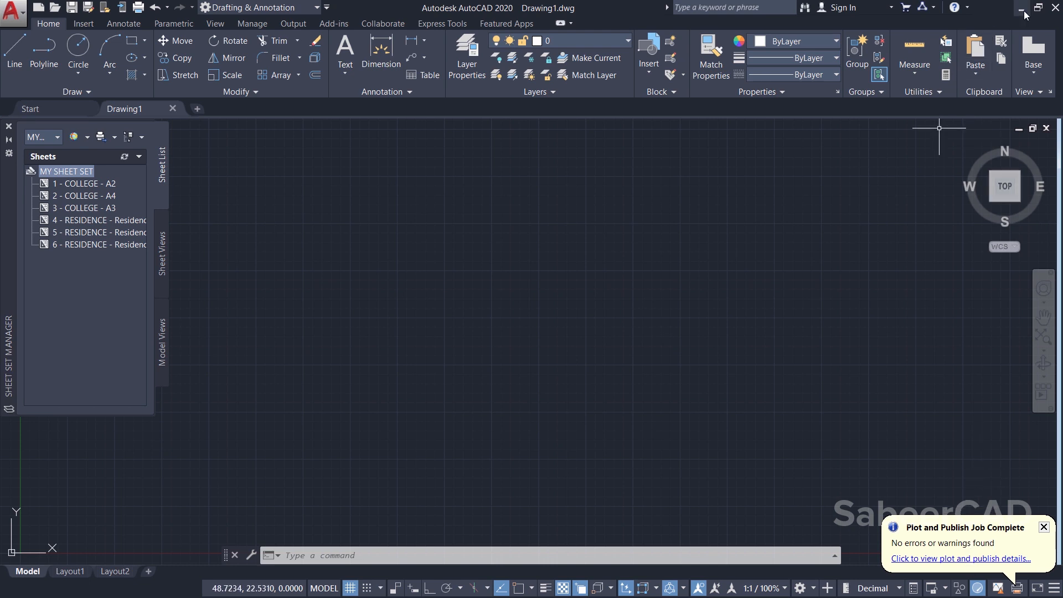
{"action": "left_click", "coordinate": [1023, 10]}
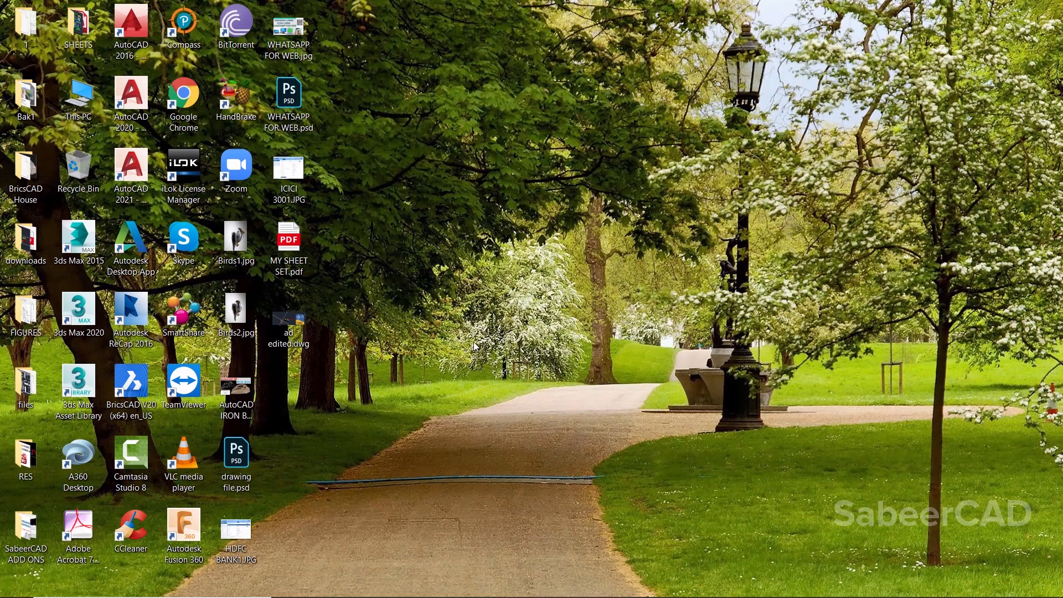
{"action": "mouse_move", "coordinate": [289, 241]}
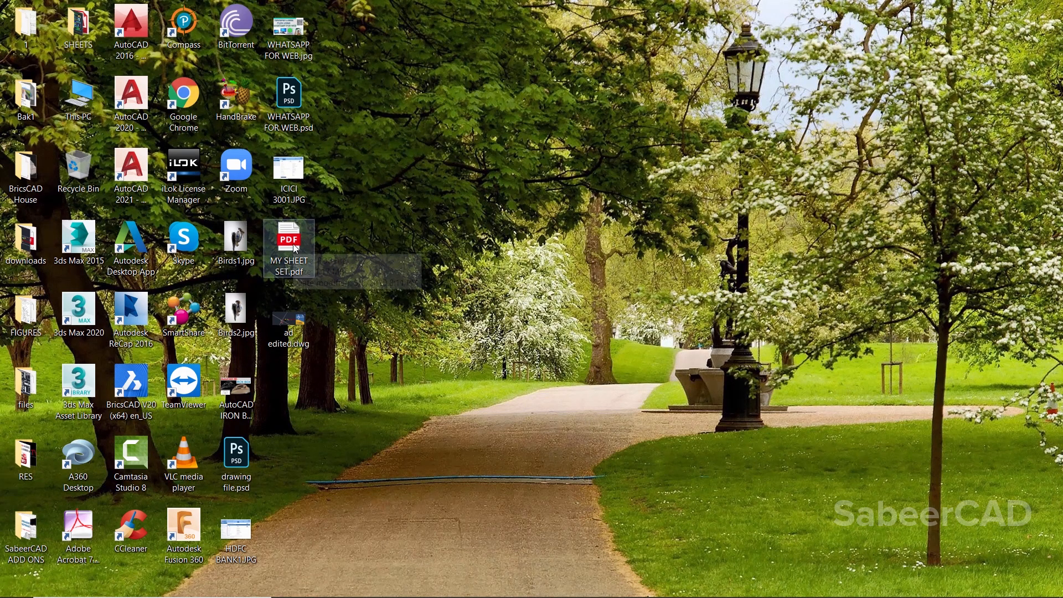
{"action": "double_click", "coordinate": [288, 241]}
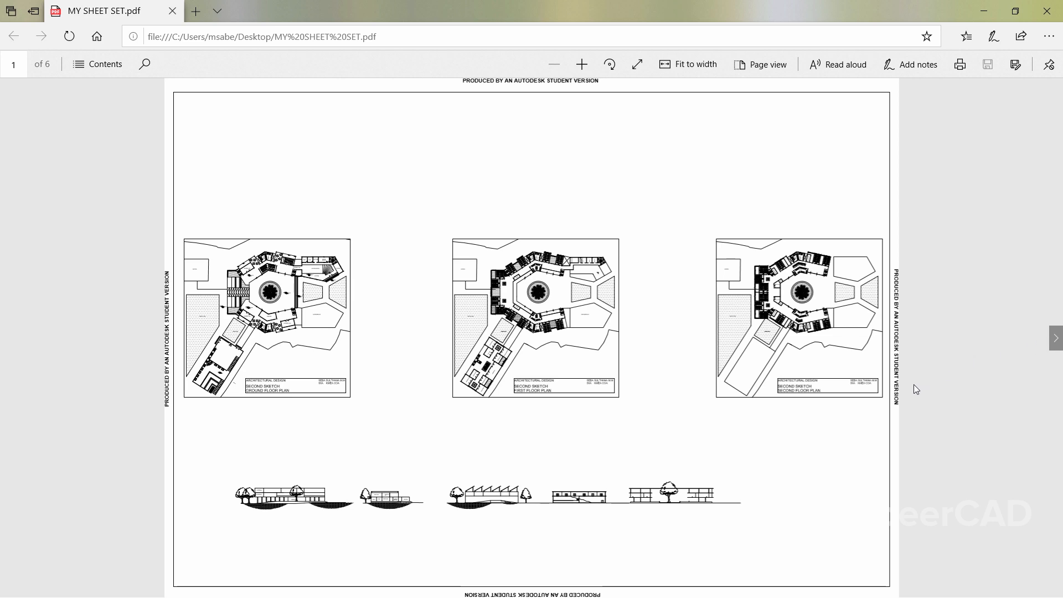
{"action": "mouse_move", "coordinate": [1056, 339]}
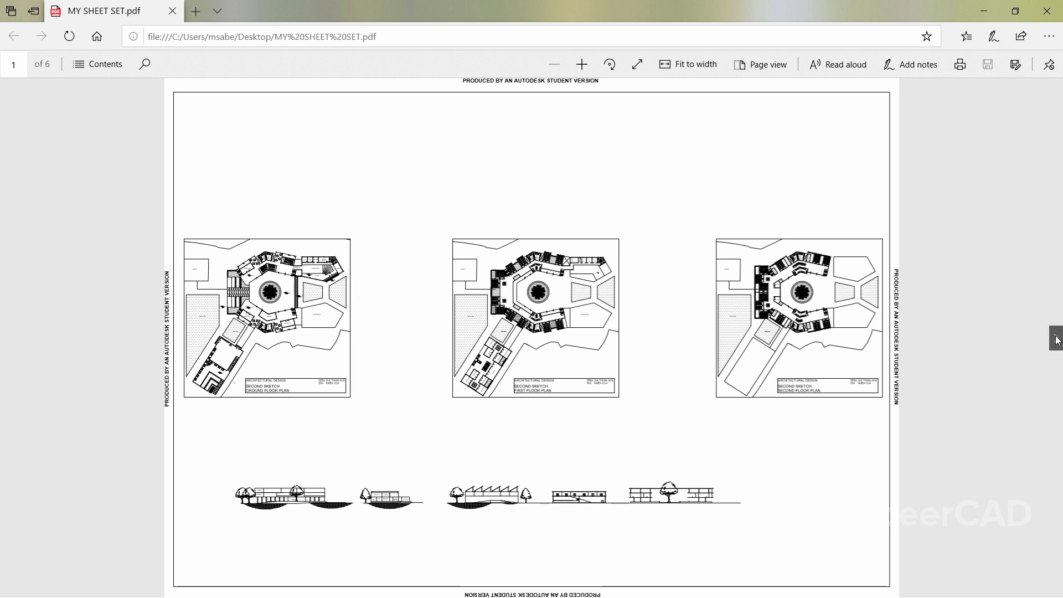